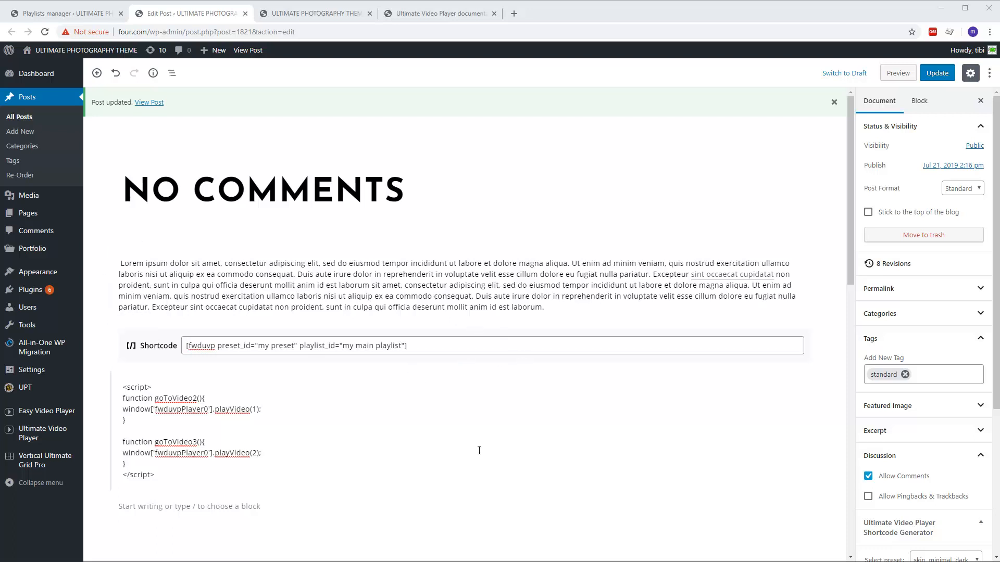
Step: In the cue-point script block, change the video index passed in goToVideo2 to 1
scroll("down", 3)
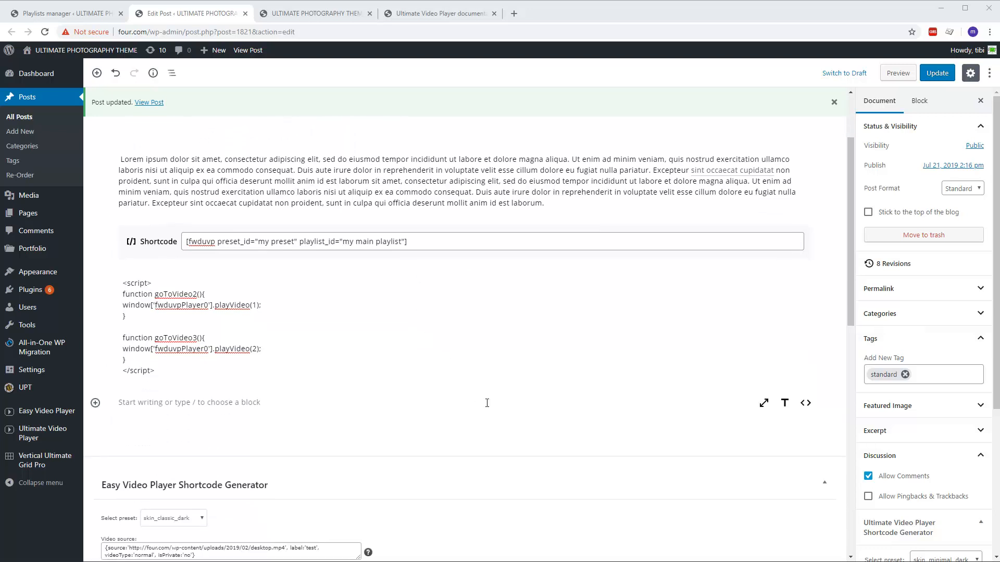
mouse_move(487, 397)
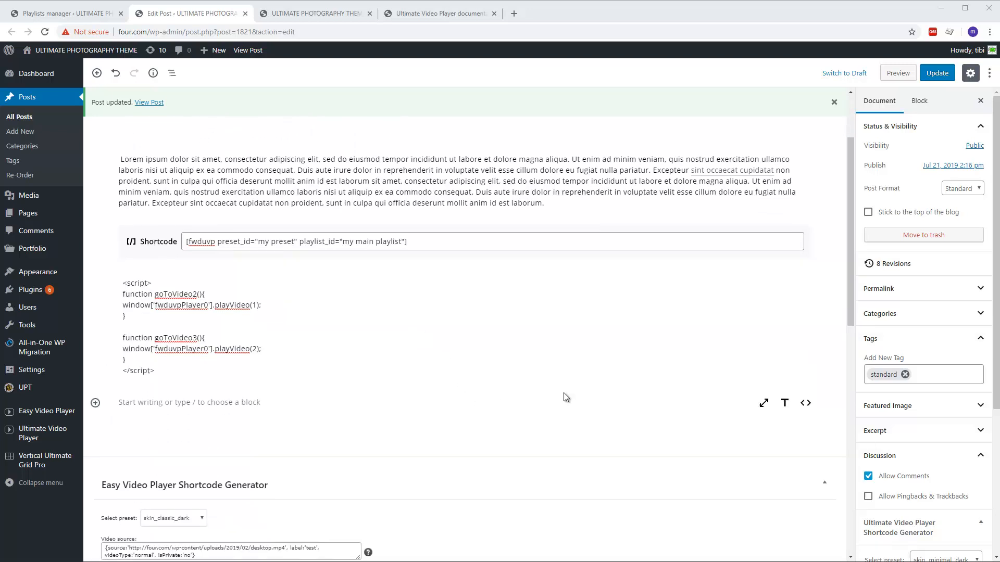
mouse_move(574, 397)
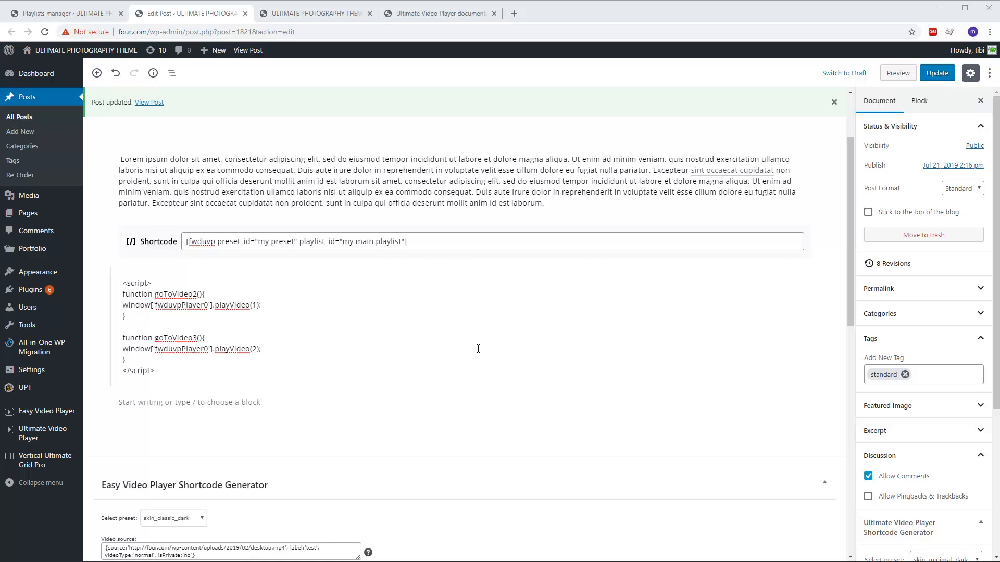
mouse_move(481, 348)
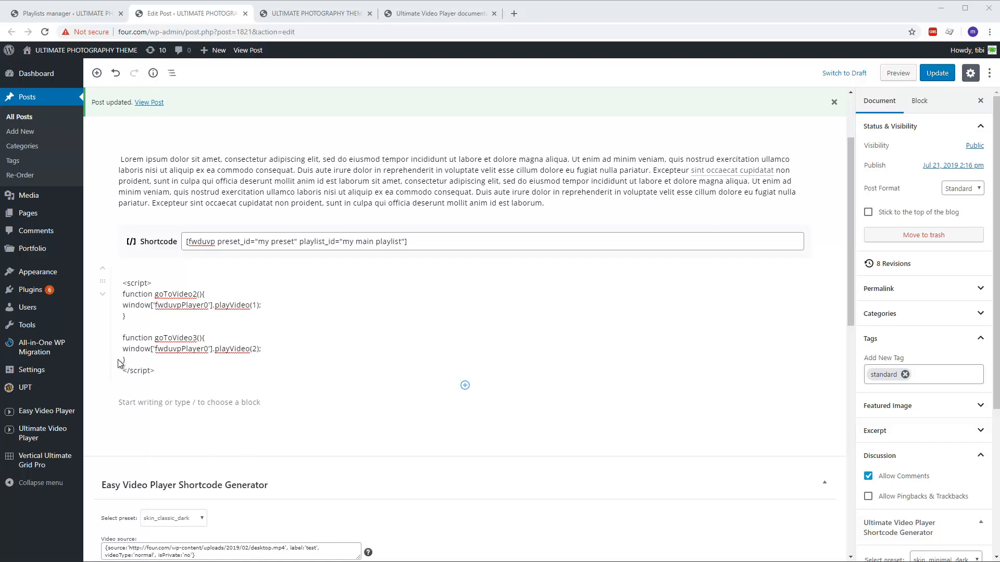
left_click(181, 287)
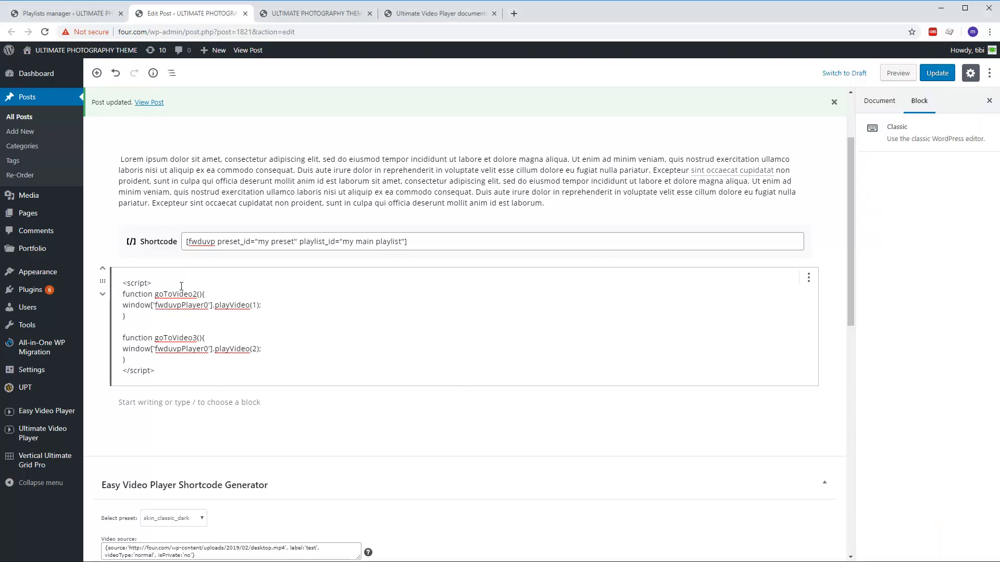
left_click(807, 277)
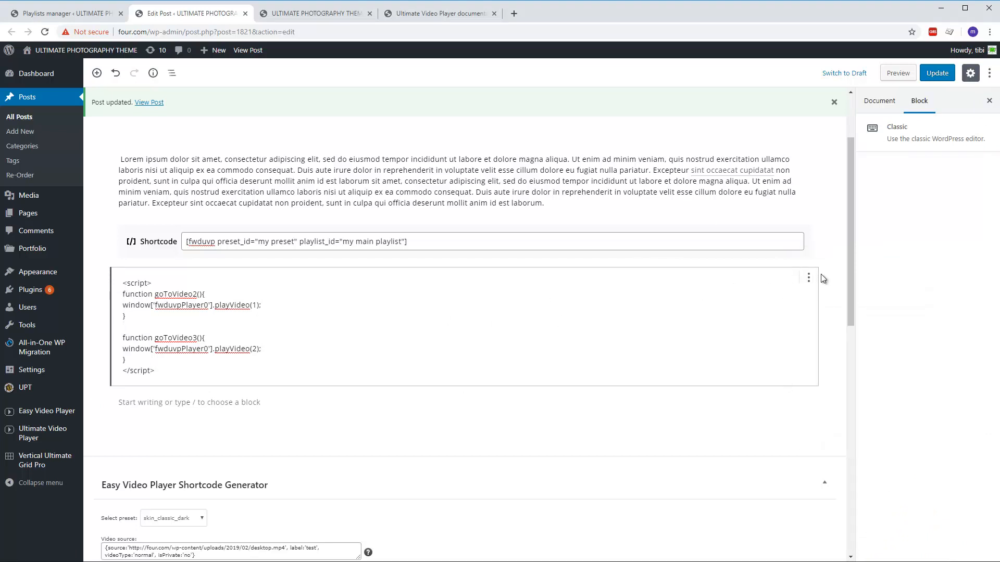
left_click(808, 277)
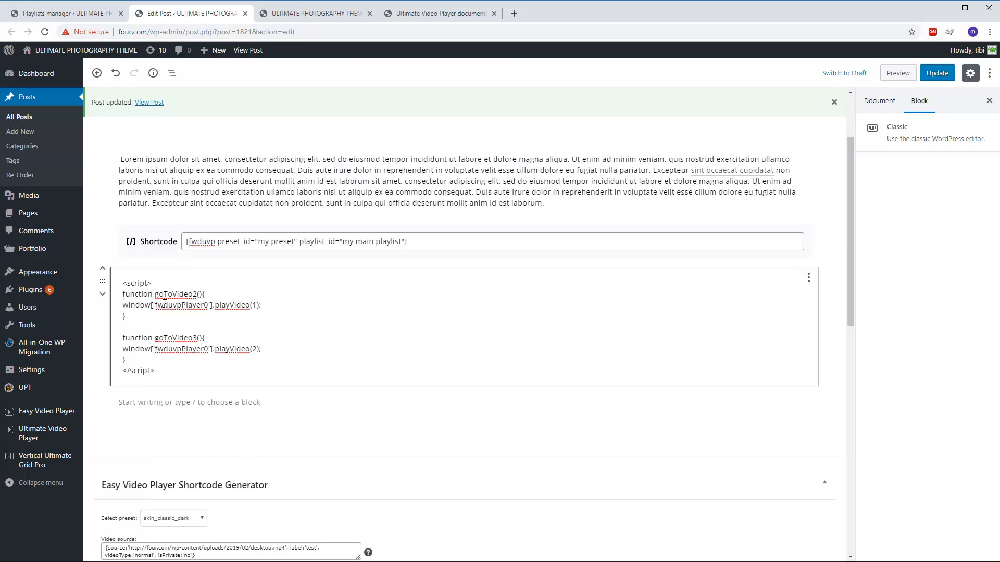
double_click(175, 337)
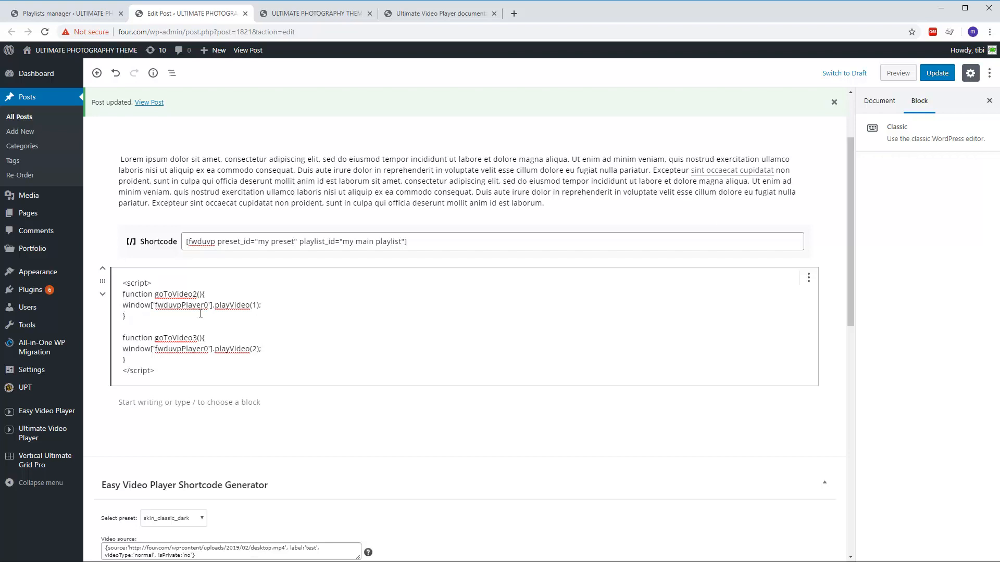
double_click(233, 305)
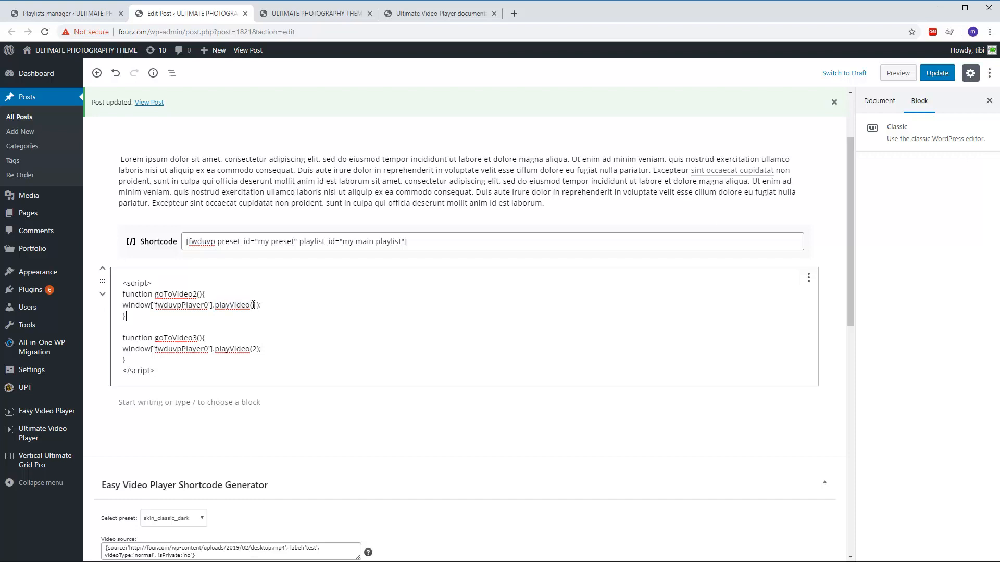
type("1")
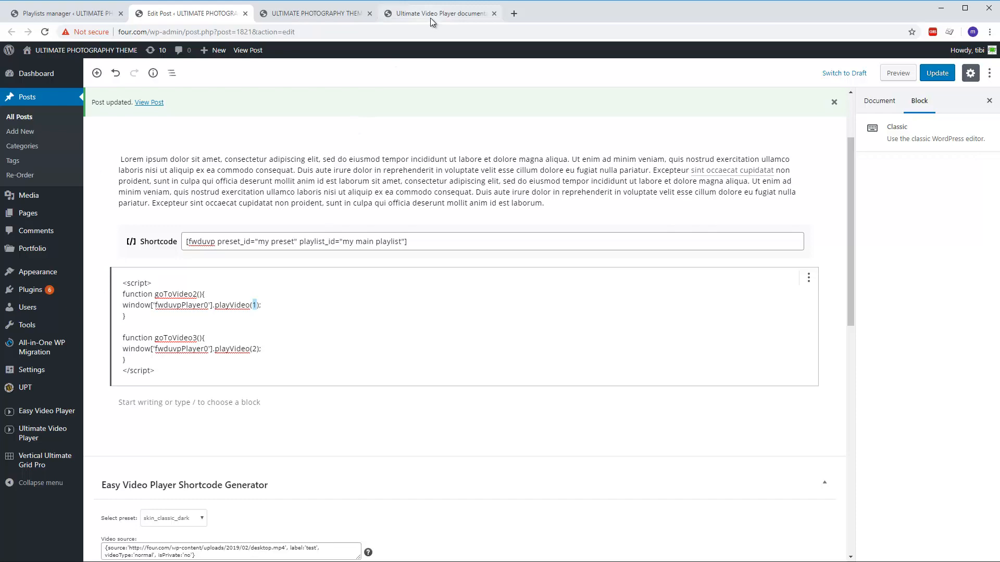
Step: Check playVideo's videoId parameter in the player's API public methods documentation
left_click(438, 13)
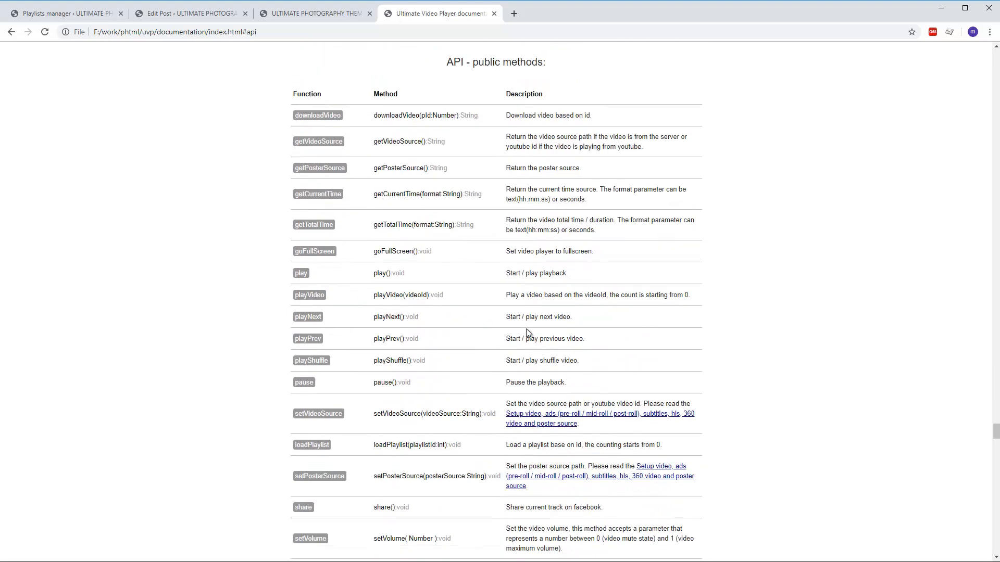
mouse_move(604, 307)
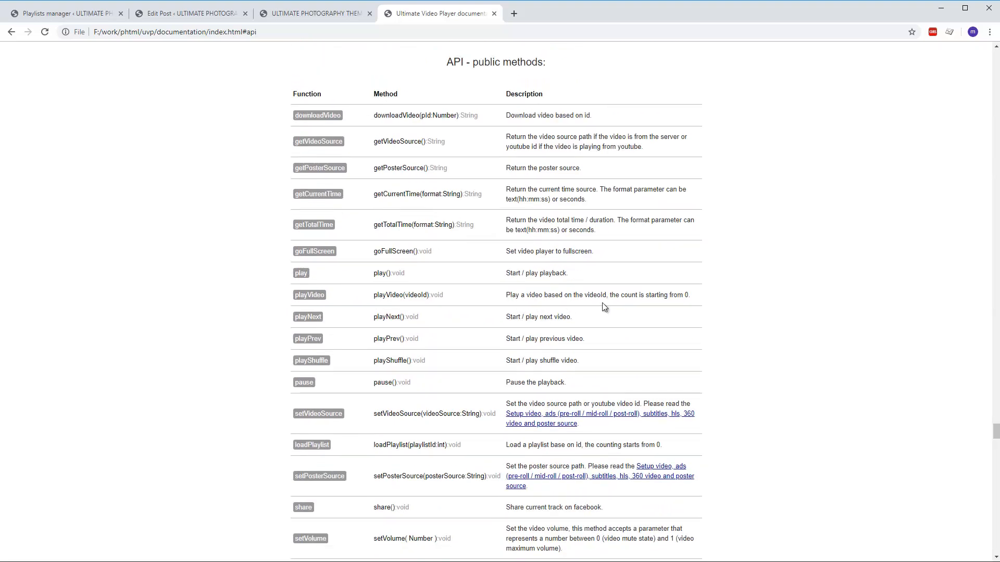
double_click(416, 294)
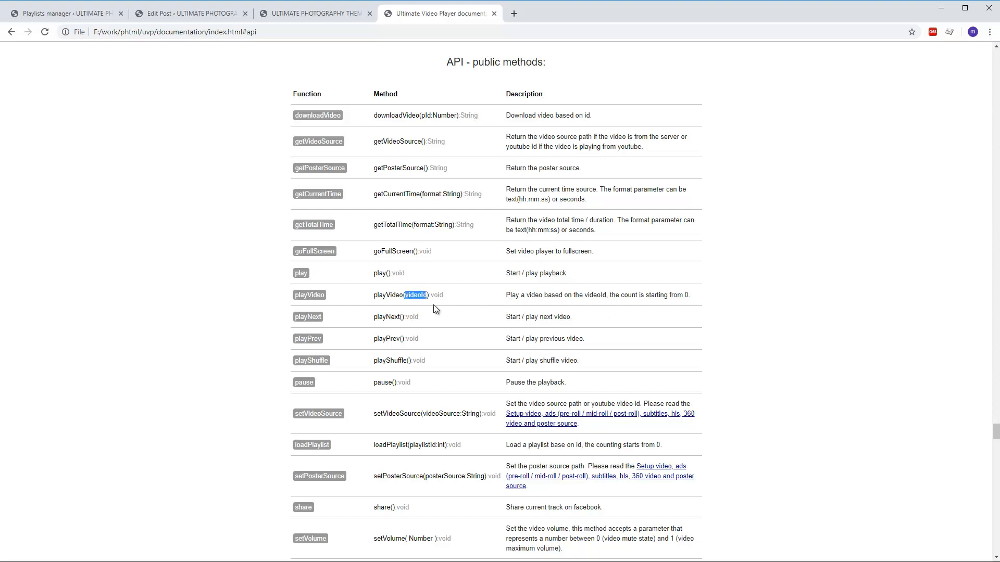
mouse_move(313, 19)
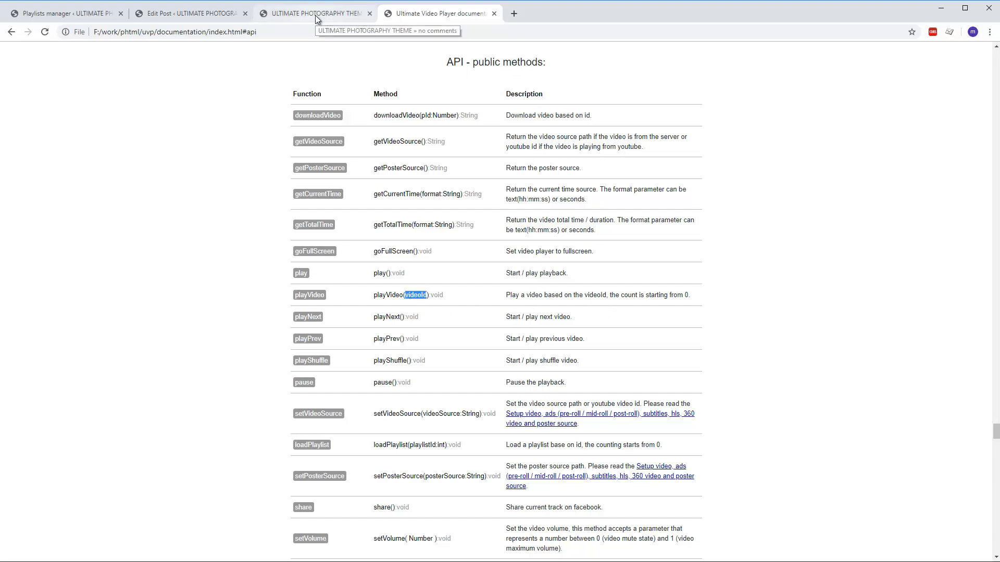
Step: Check the playlist's three videos in the front-end preview, then return to the post editor
left_click(318, 13)
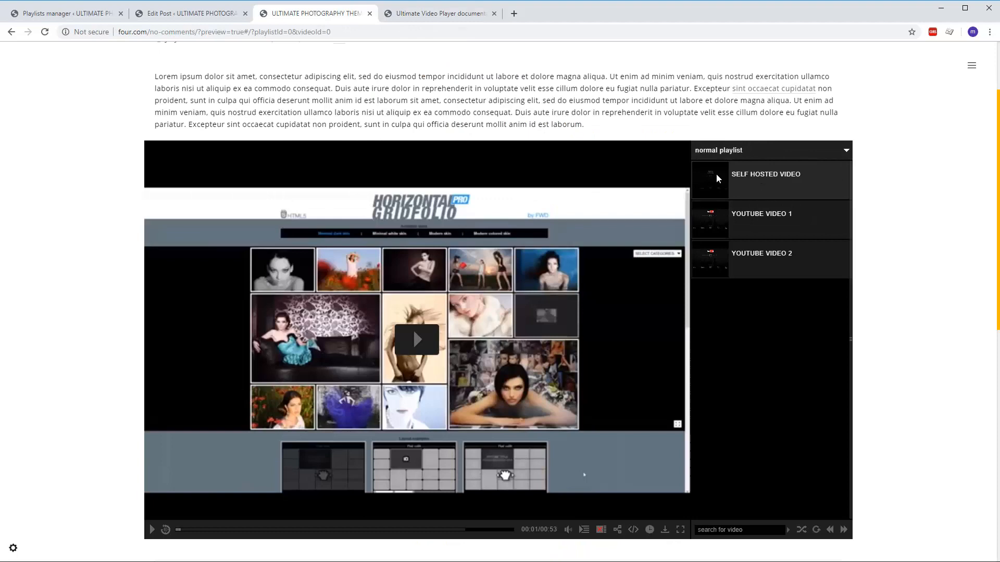
mouse_move(780, 273)
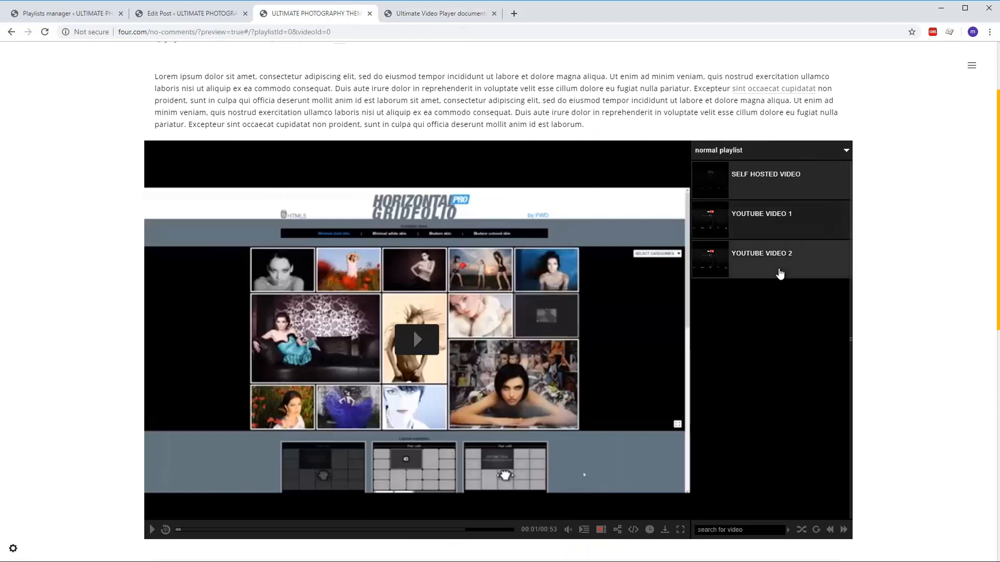
left_click(190, 12)
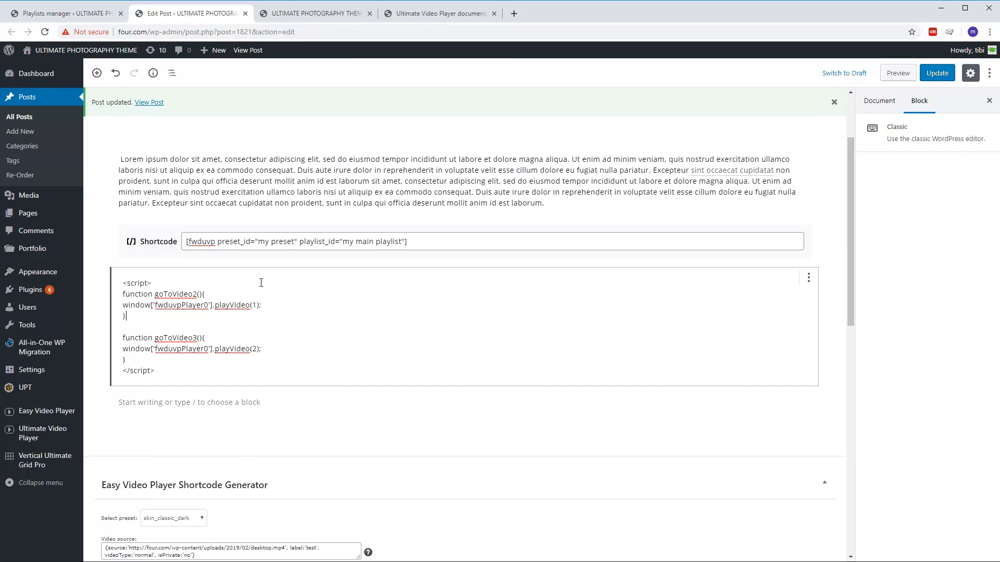
Step: Select the player Shortcode block to check its preset and playlist_id
left_click(295, 242)
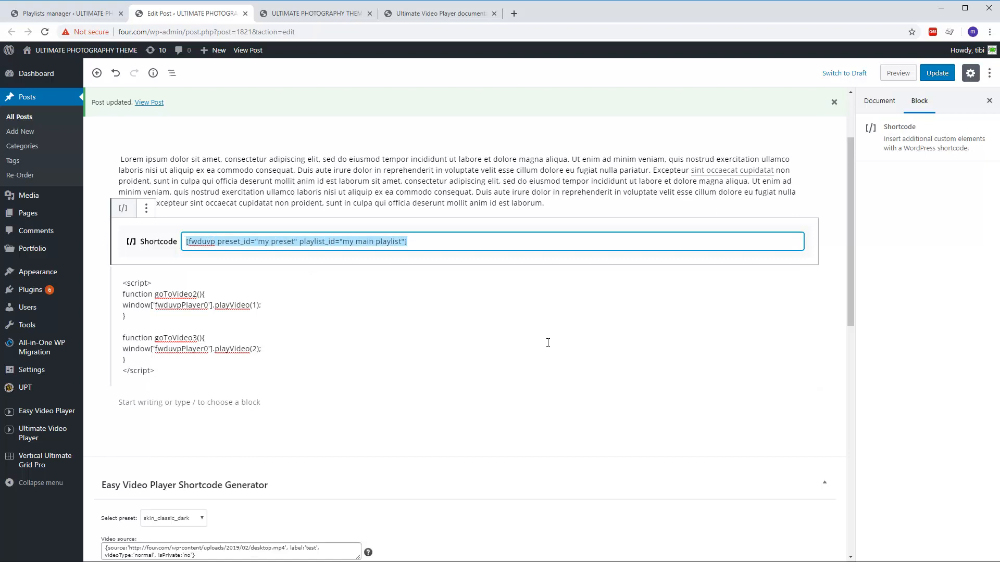
mouse_move(425, 338)
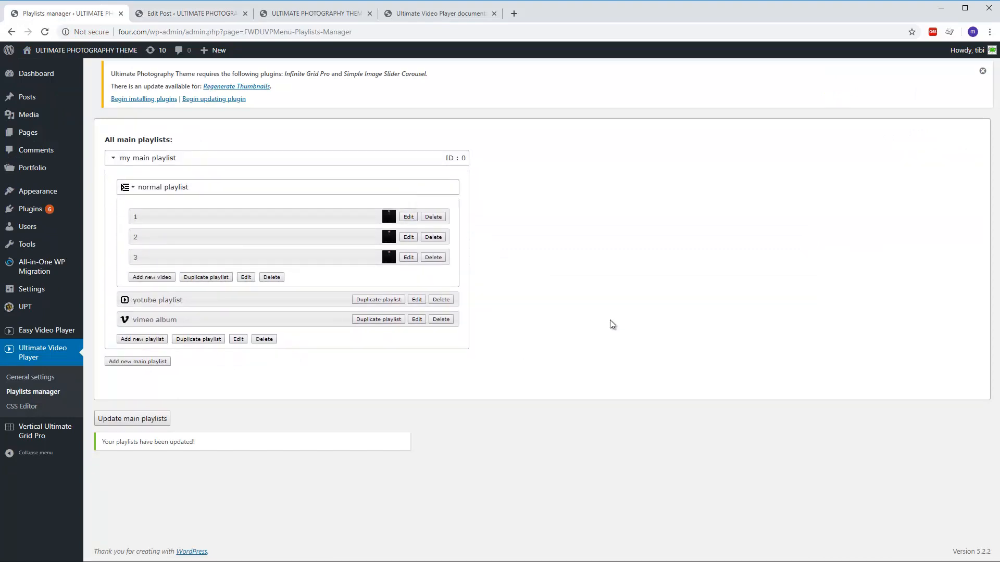
Step: For video 1, start a new cue point labelled 1 with start time 00:00:20
left_click(407, 216)
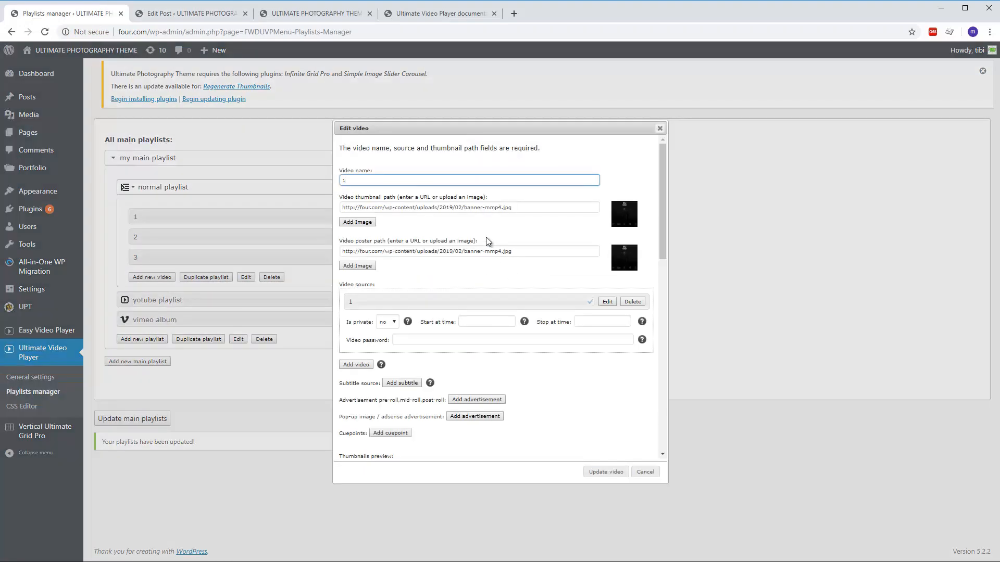
scroll("down", 3)
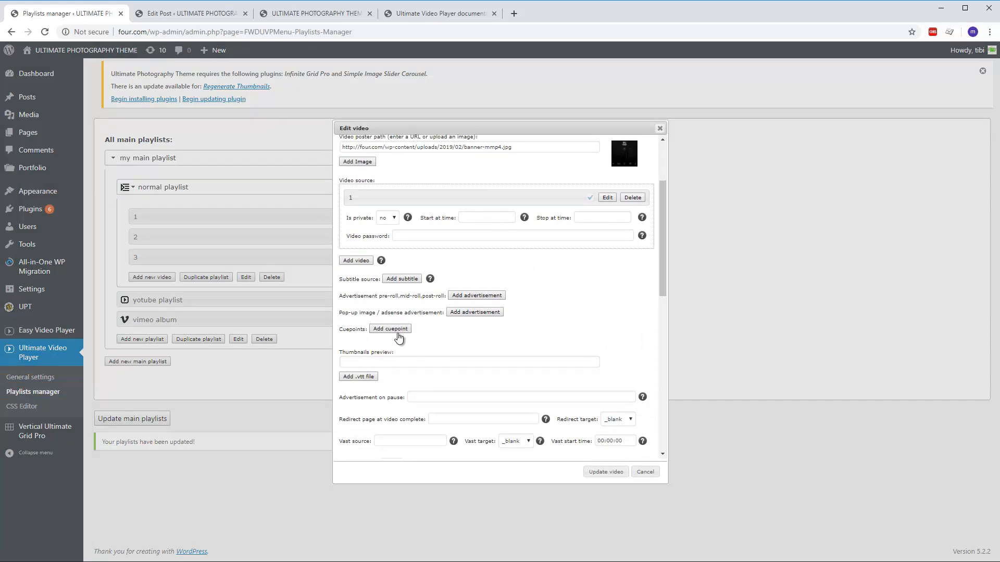
mouse_move(383, 340)
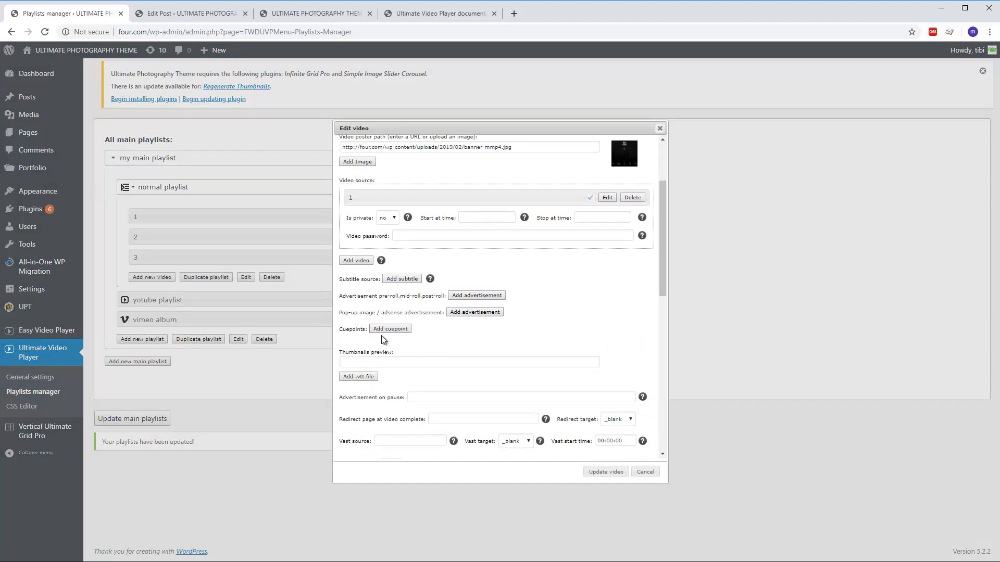
left_click(390, 328)
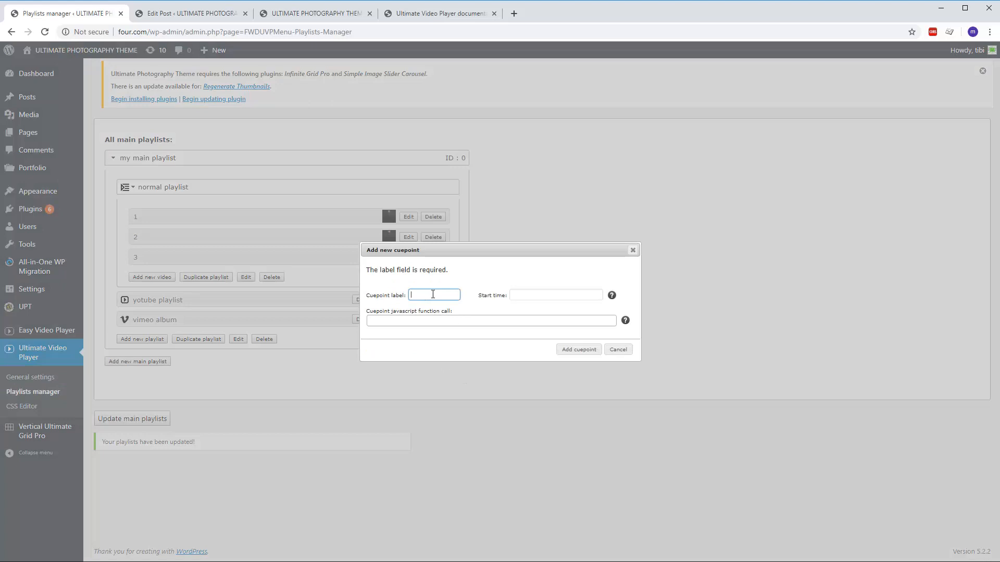
type("1")
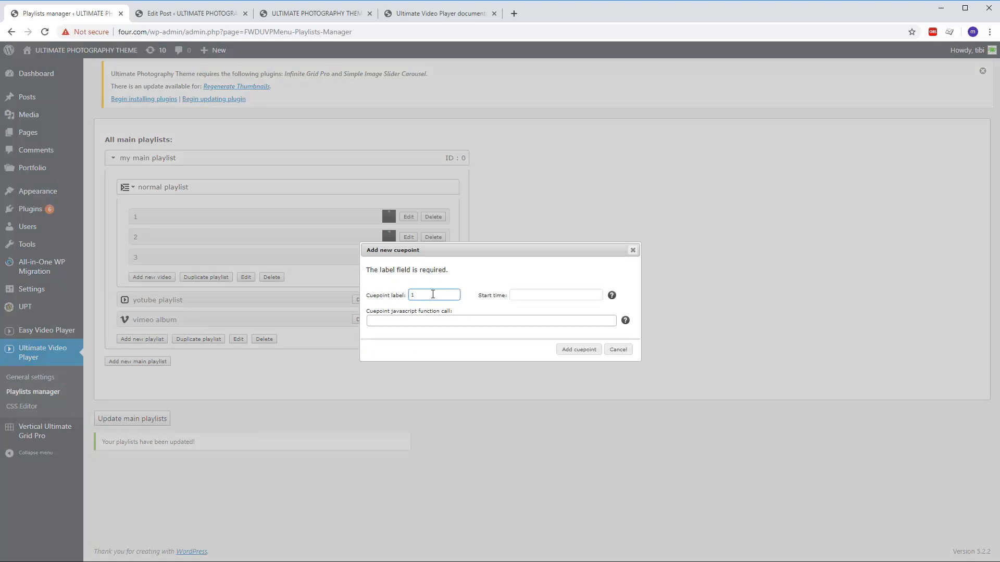
left_click(556, 295)
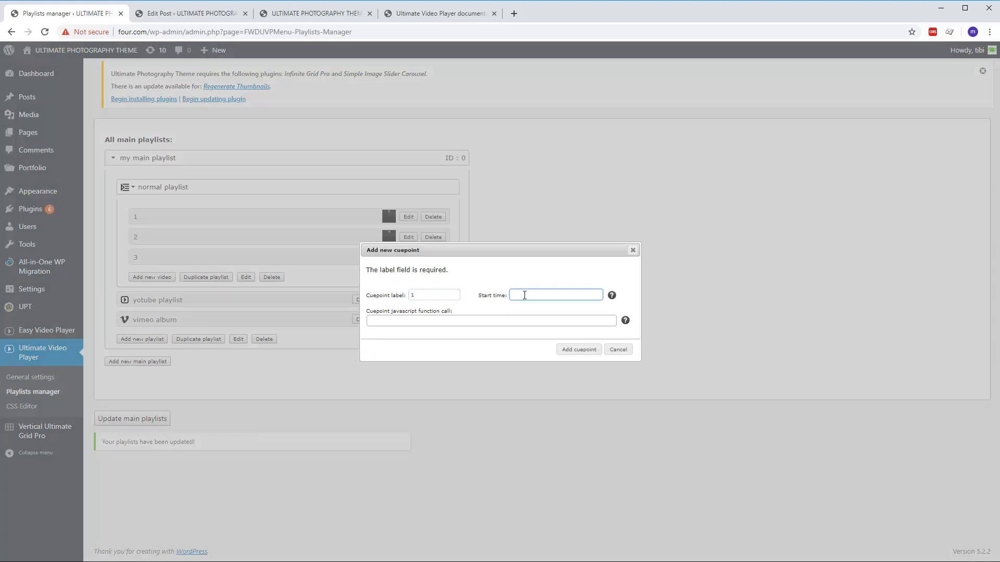
type("00:")
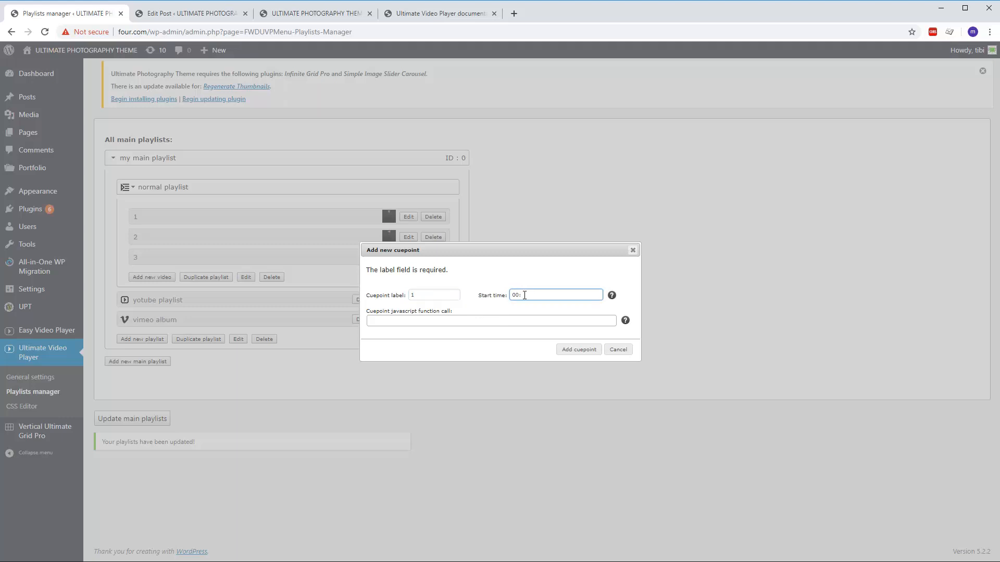
type("00:00:20")
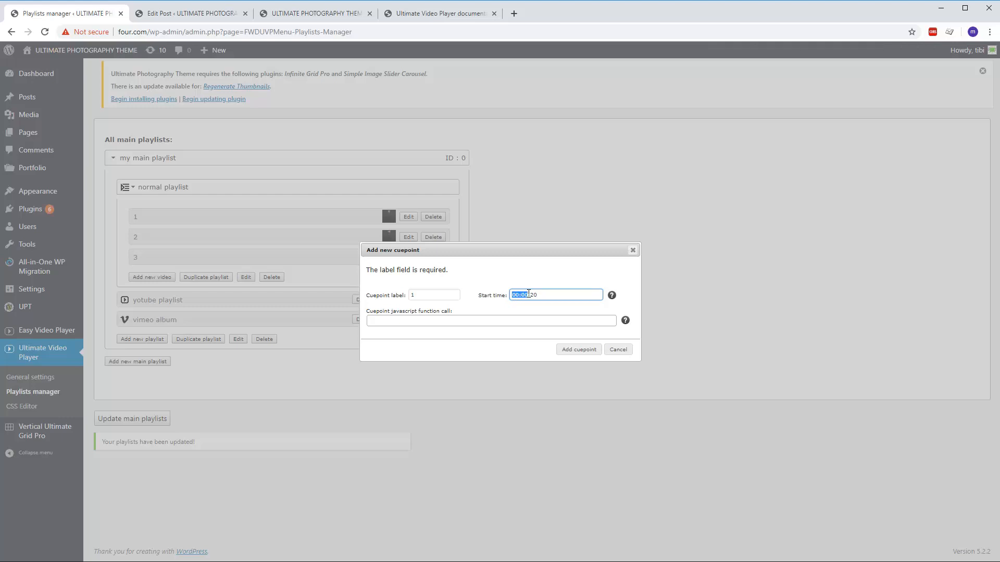
mouse_move(611, 295)
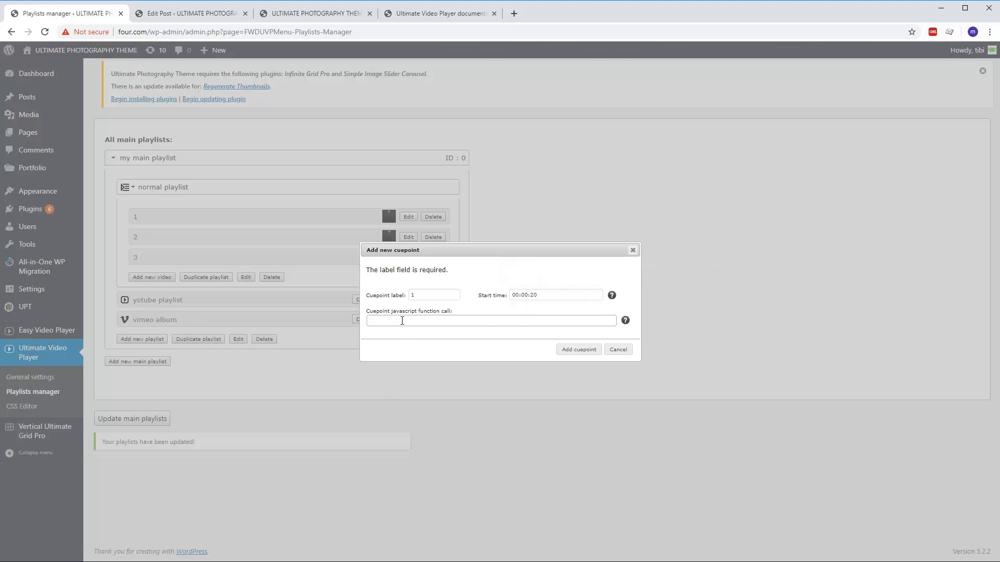
Step: Copy the goToVideo2 function name from the post's script and return to the playlists manager
left_click(183, 14)
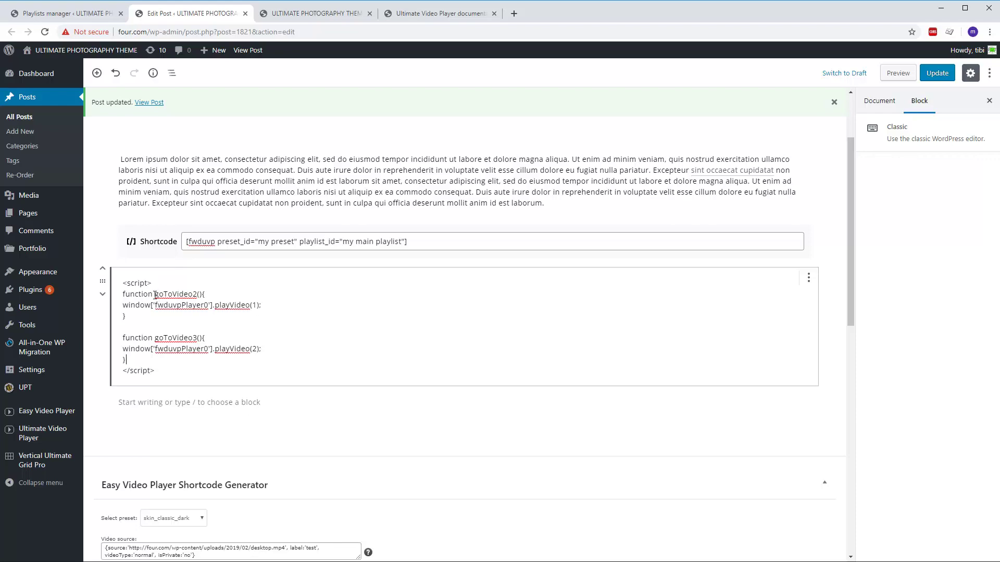
double_click(176, 294)
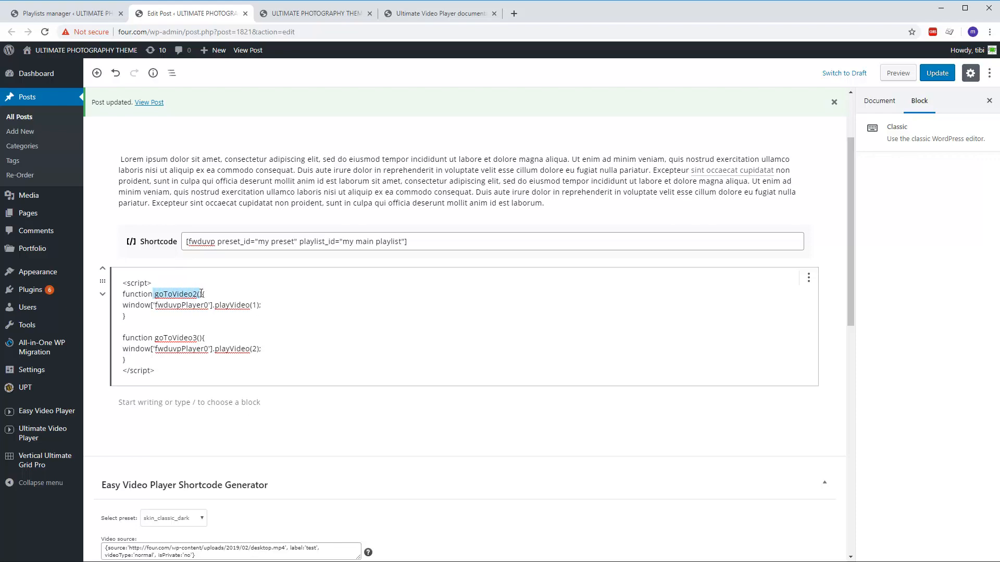
left_click(319, 14)
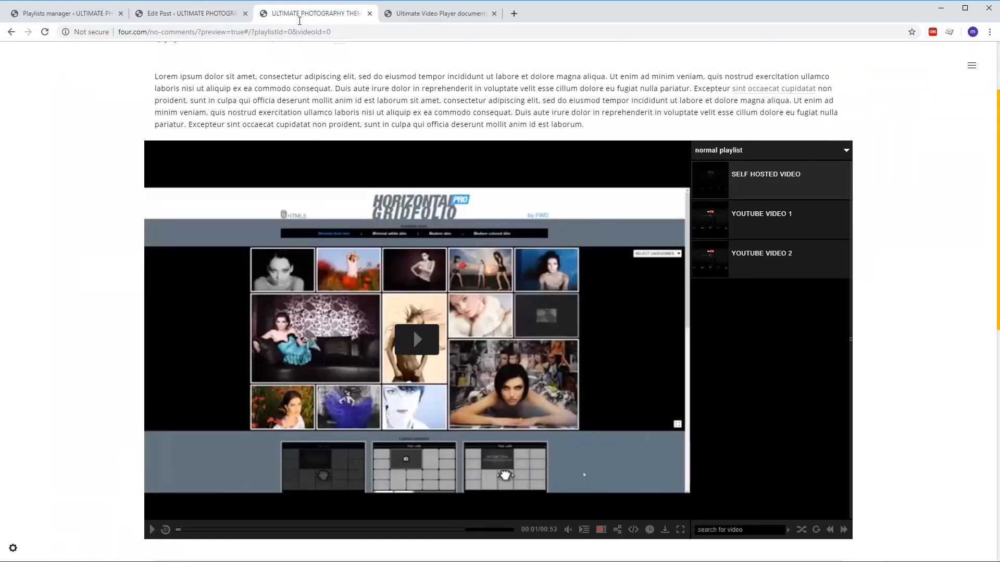
left_click(439, 13)
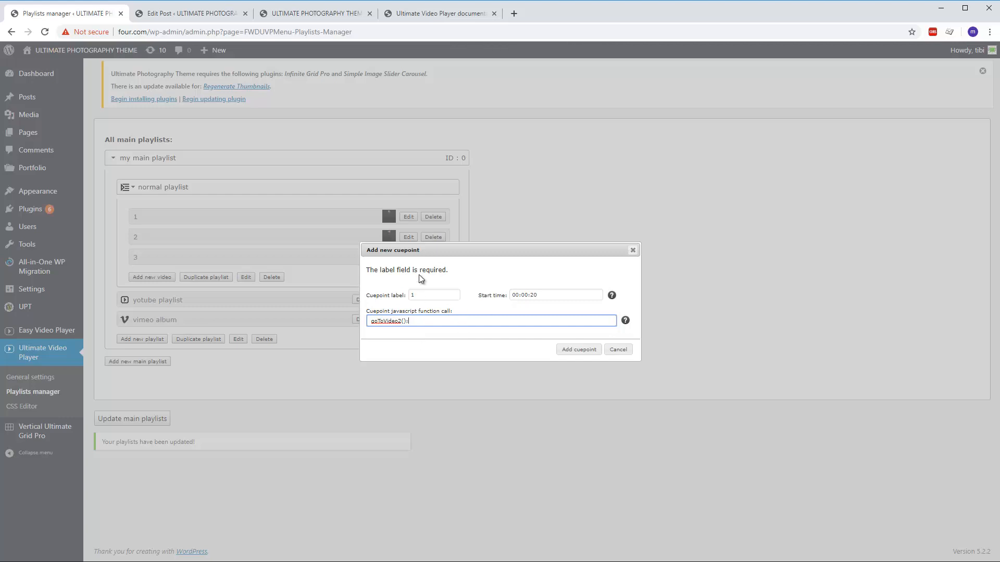
mouse_move(496, 348)
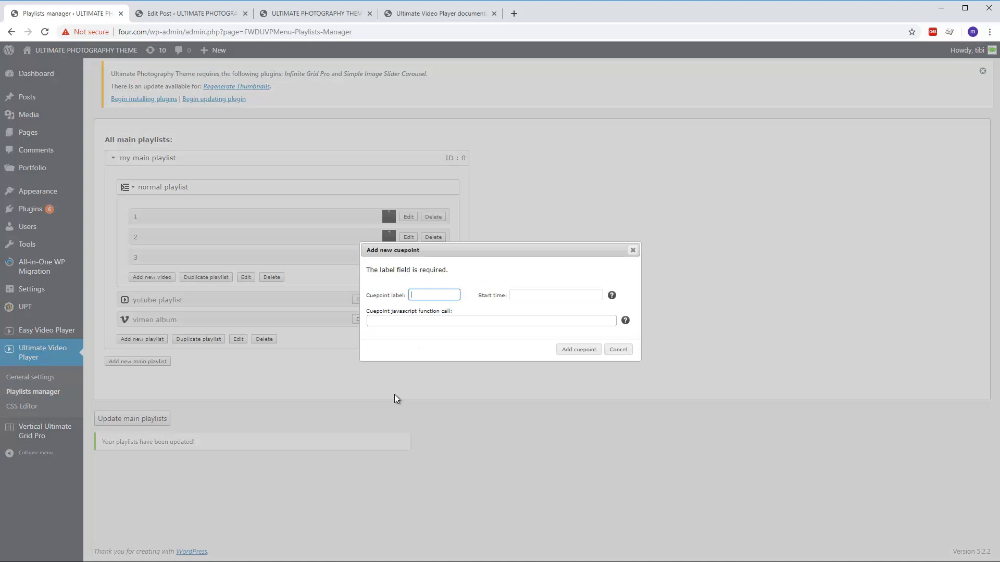
Step: Enter the second cue point: label 2, start time around forty seconds, function call goToVideo2()
type("2")
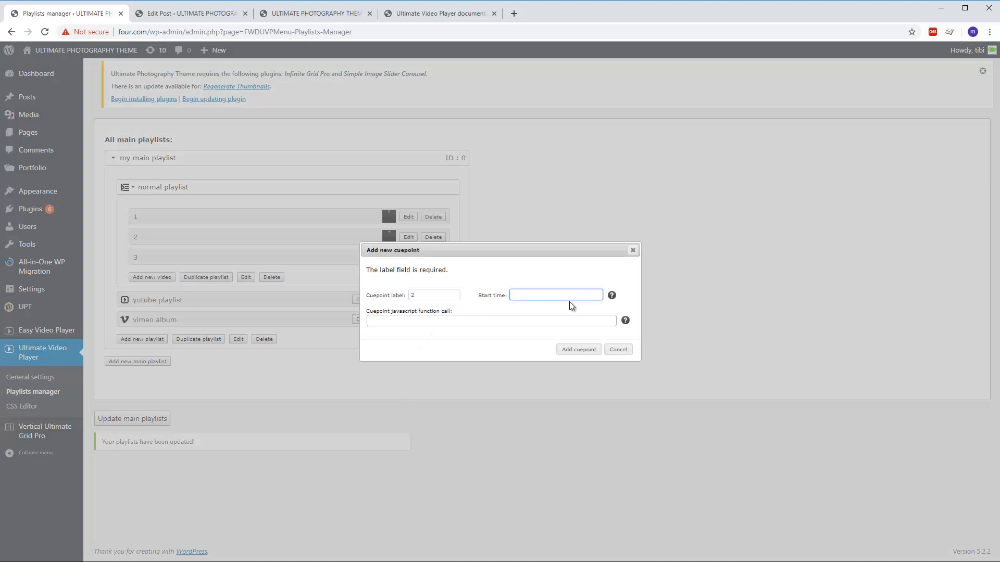
type("00:00:4")
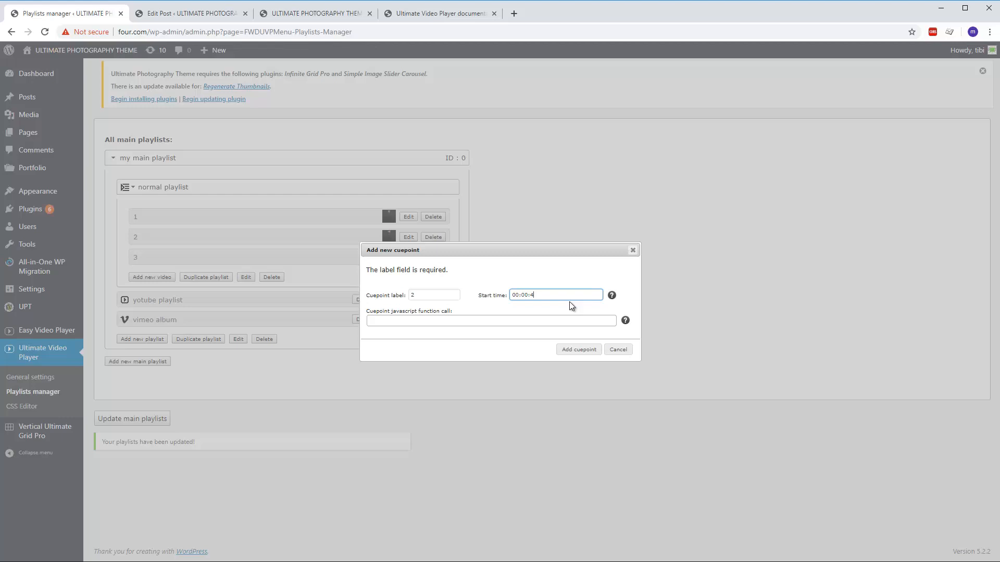
type("goToVideo2()")
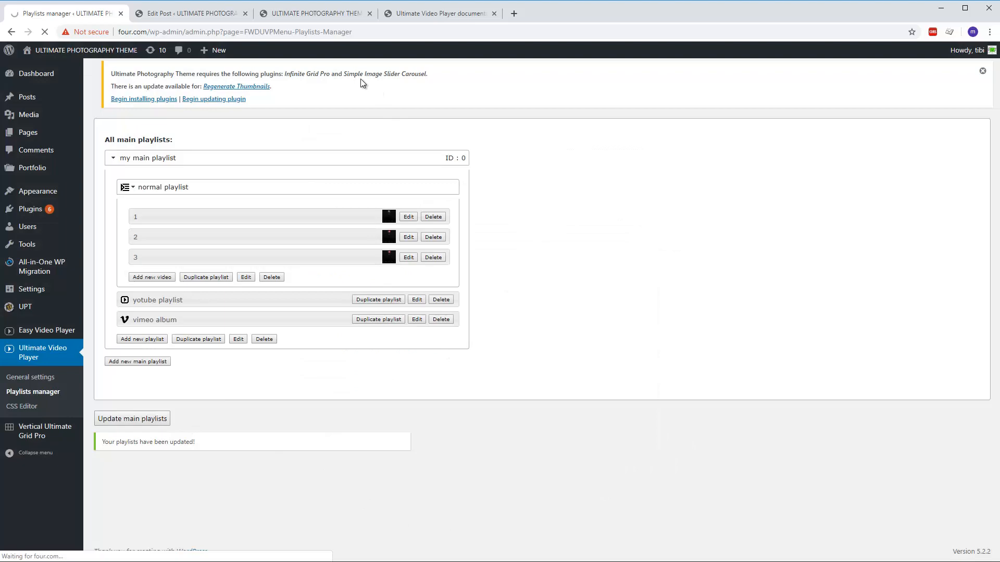
Step: Play the self-hosted video in the preview and seek towards the 20-second cue point
left_click(318, 13)
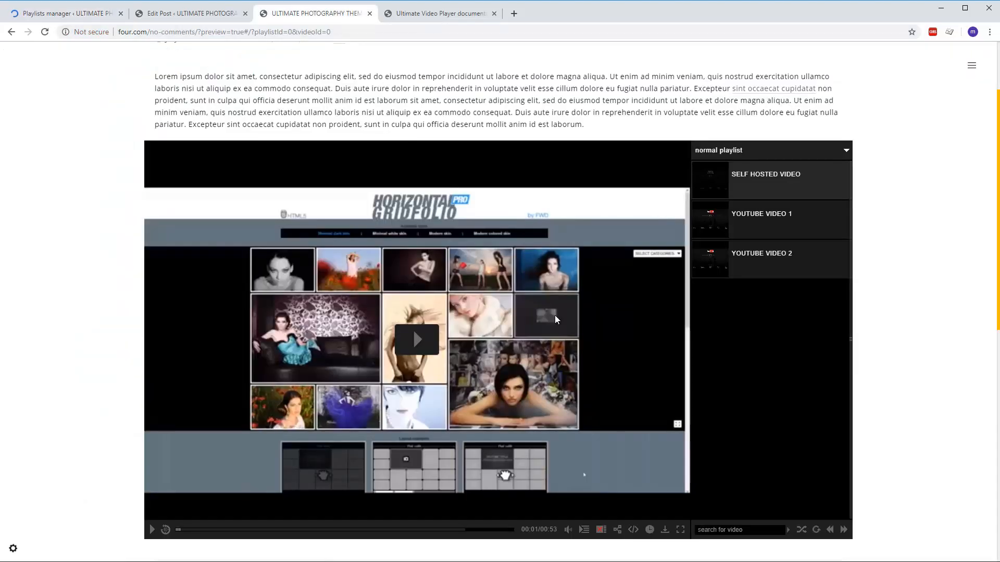
scroll("down", 3)
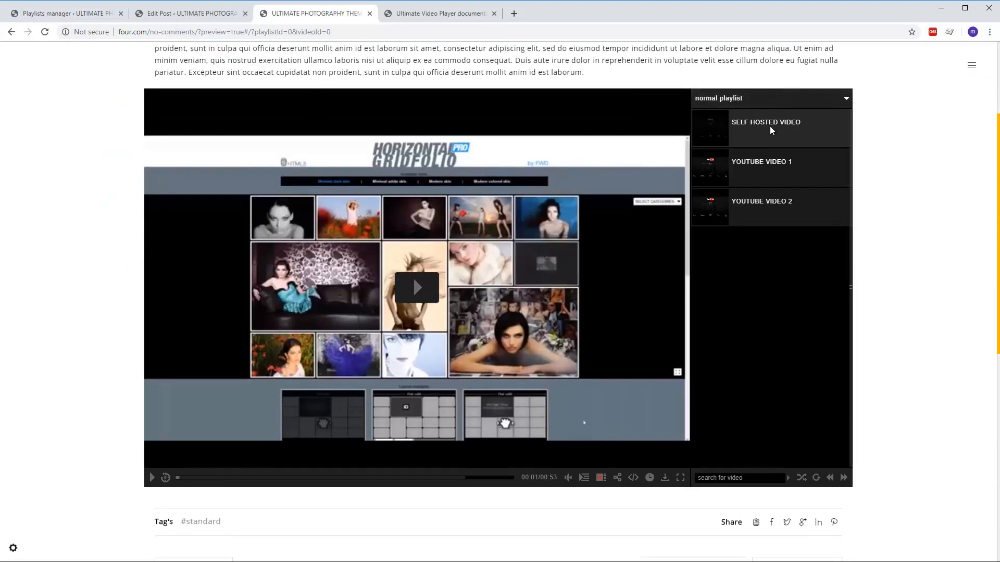
mouse_move(796, 169)
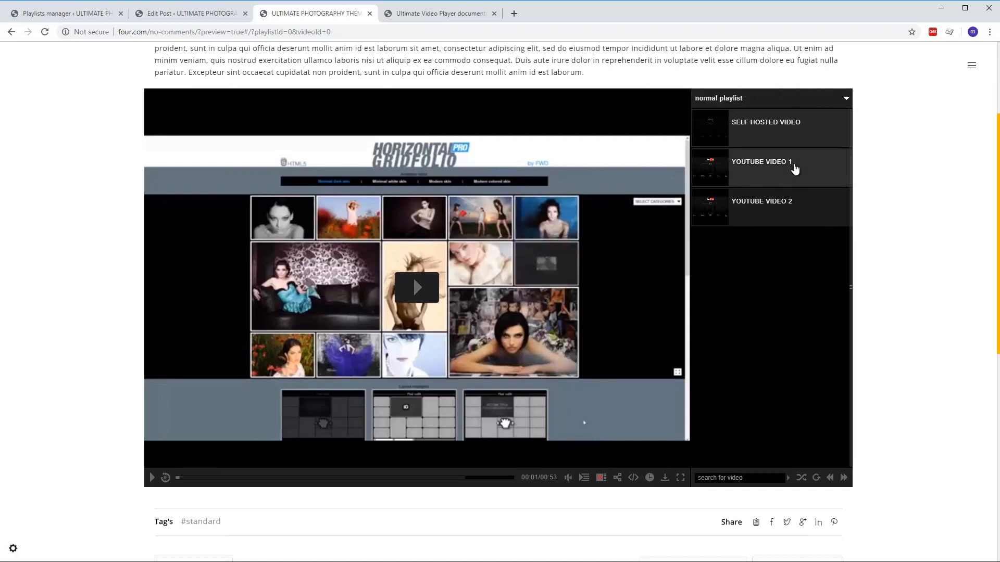
mouse_move(765, 136)
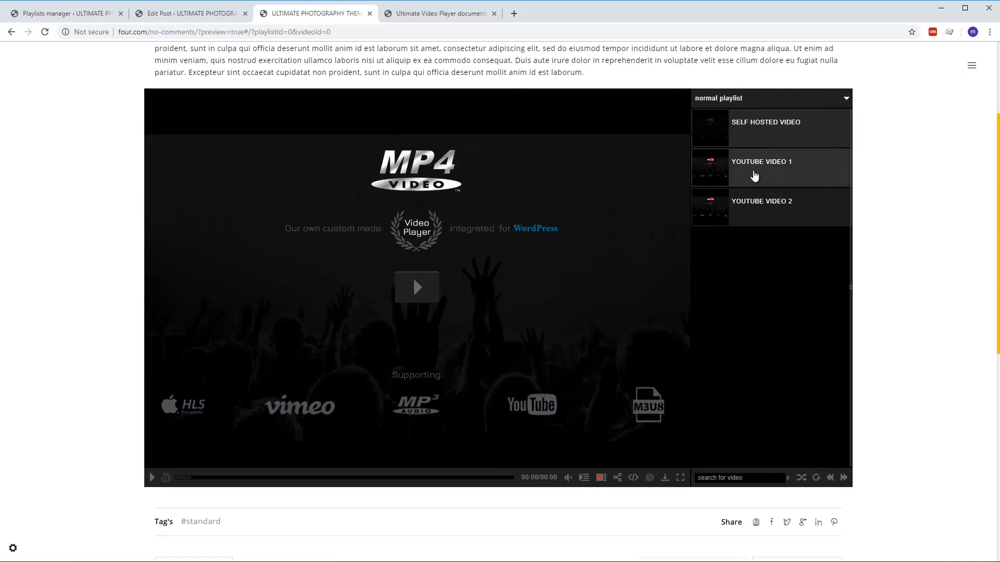
mouse_move(806, 217)
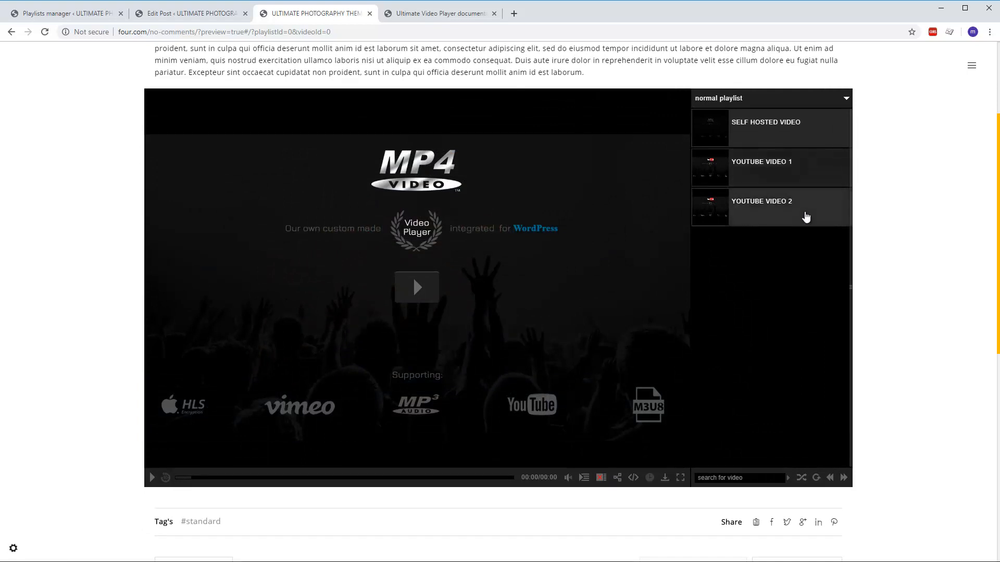
left_click(417, 288)
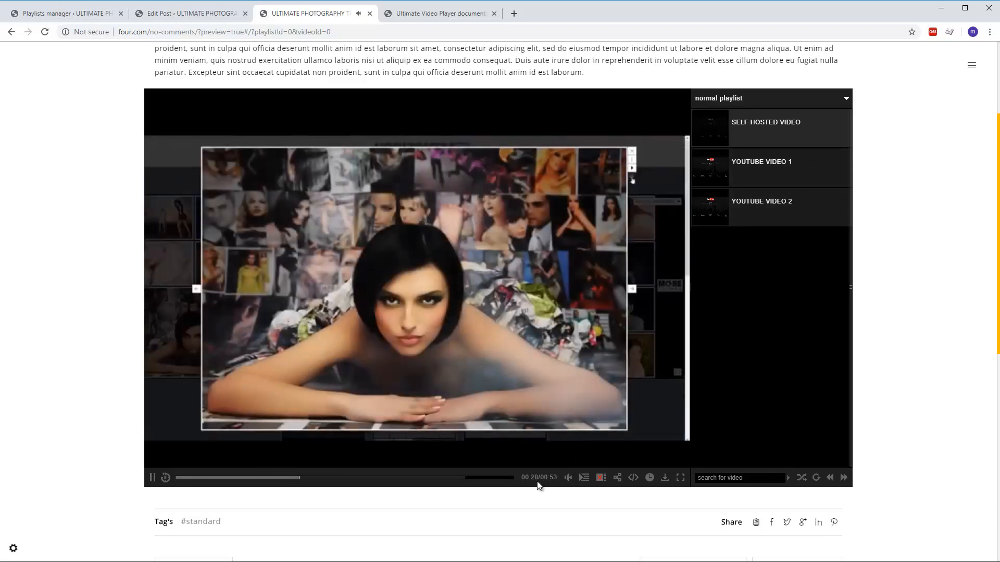
left_click(763, 160)
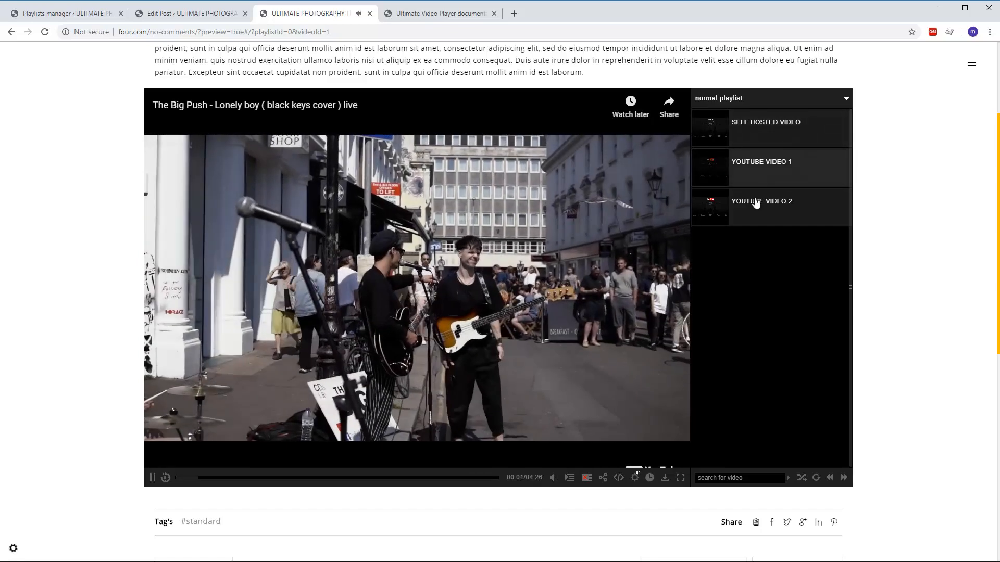
Step: Replay the self-hosted video from the playlist and skip ahead towards its second cue point
left_click(767, 122)
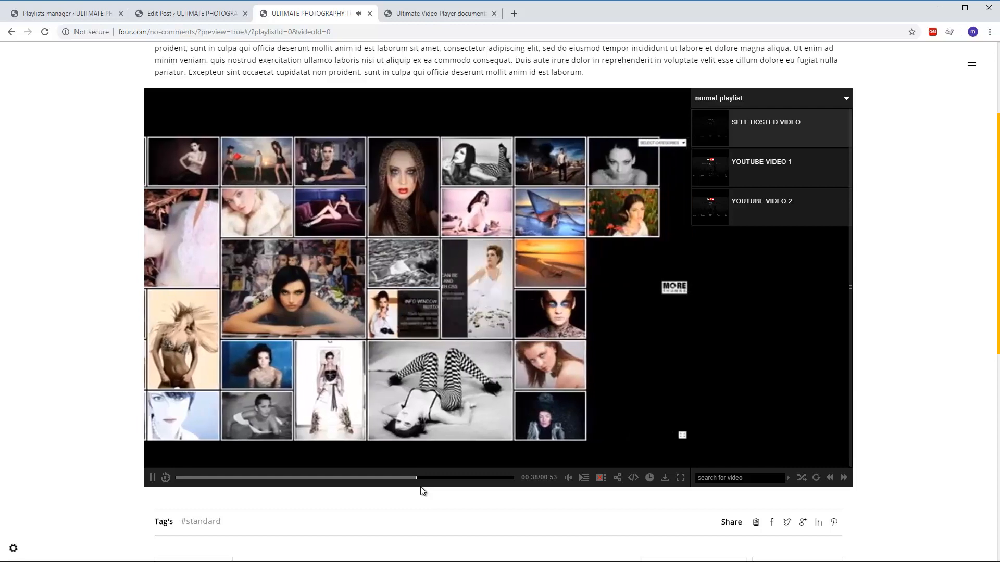
left_click(762, 205)
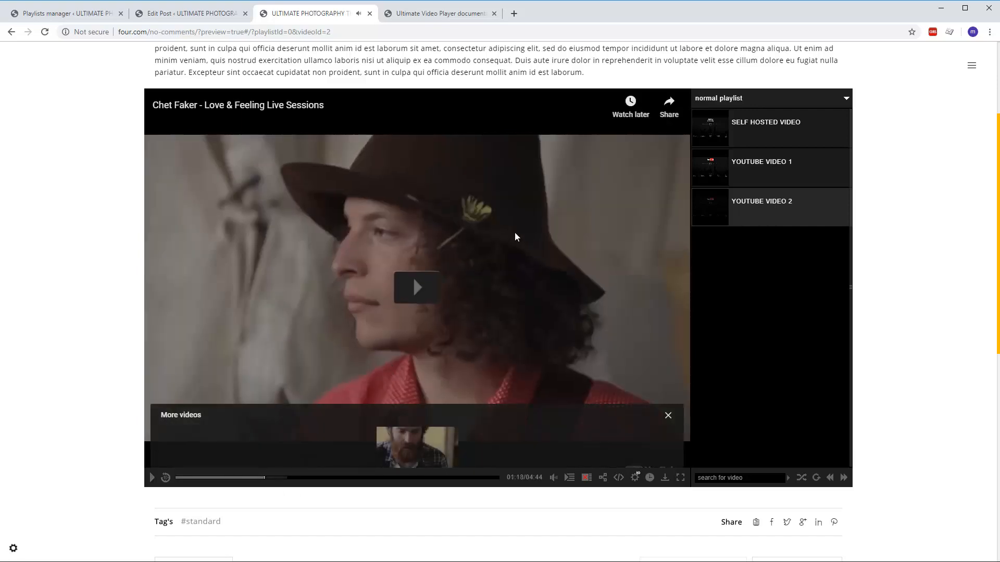
mouse_move(485, 356)
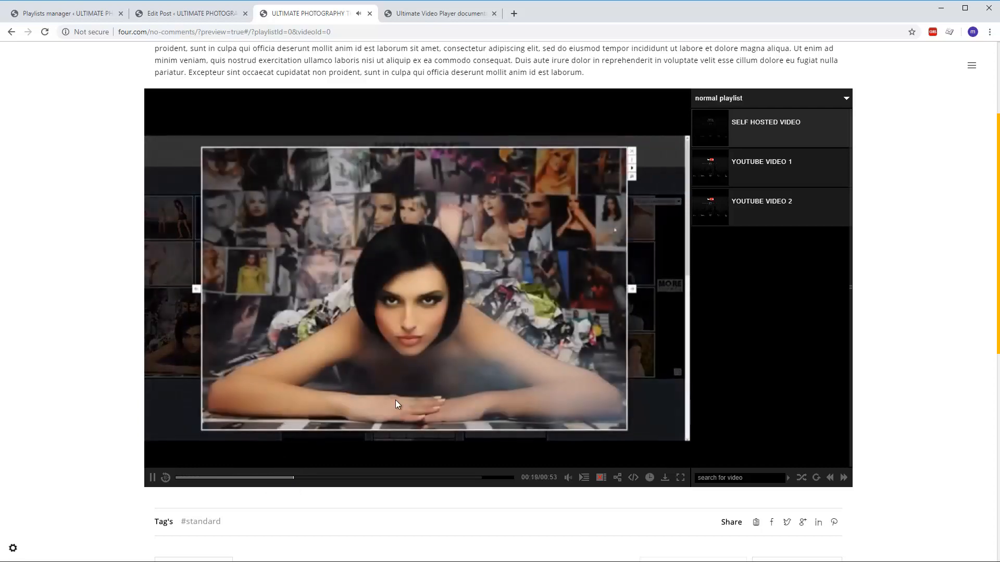
Step: Rewind the self-hosted video to near its start and pause it
left_click(763, 161)
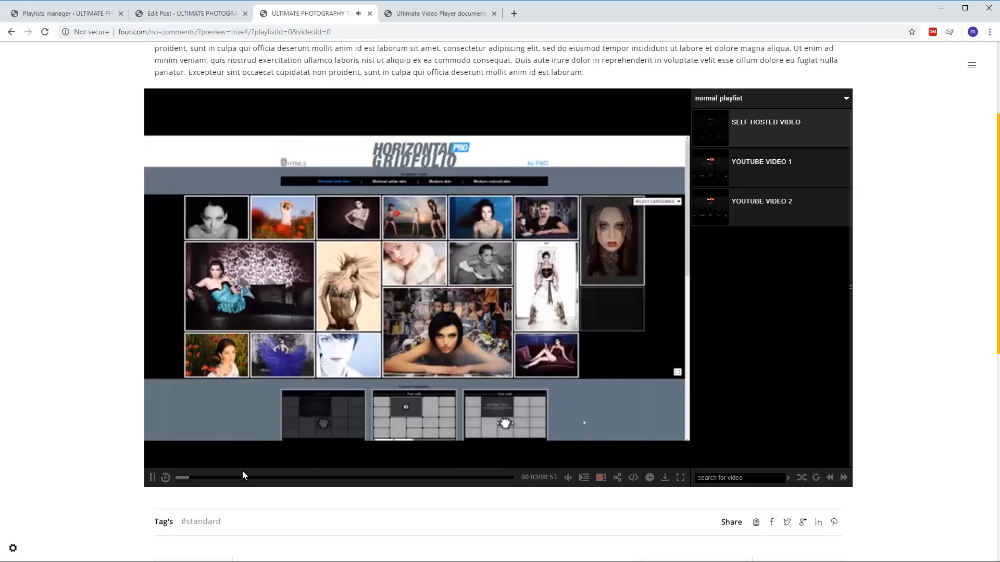
left_click(152, 477)
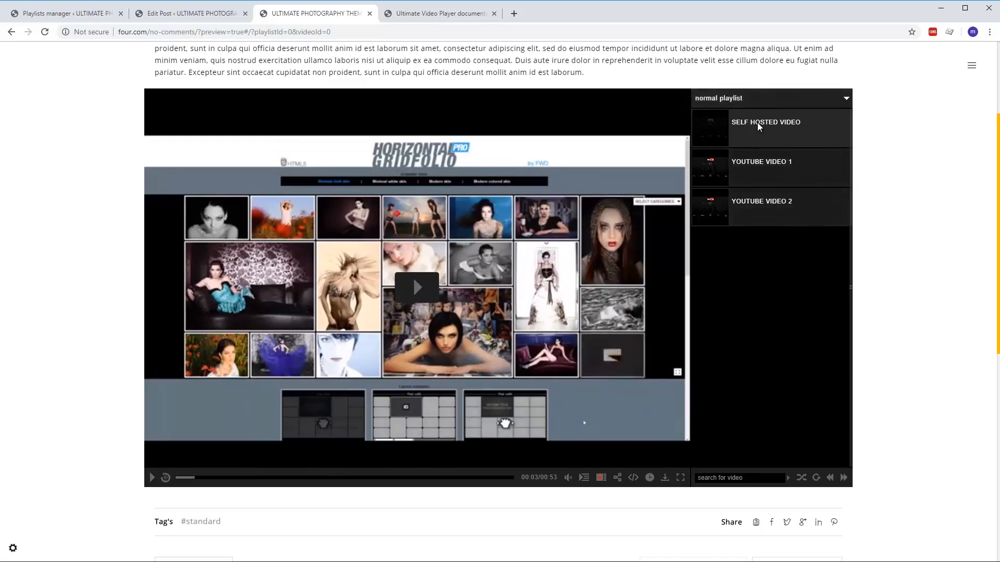
mouse_move(781, 125)
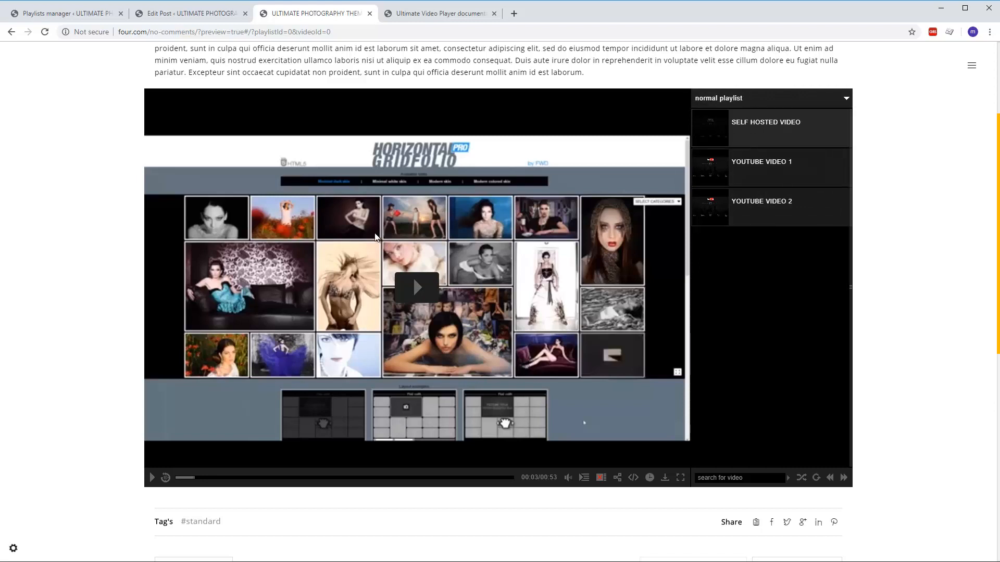
mouse_move(100, 19)
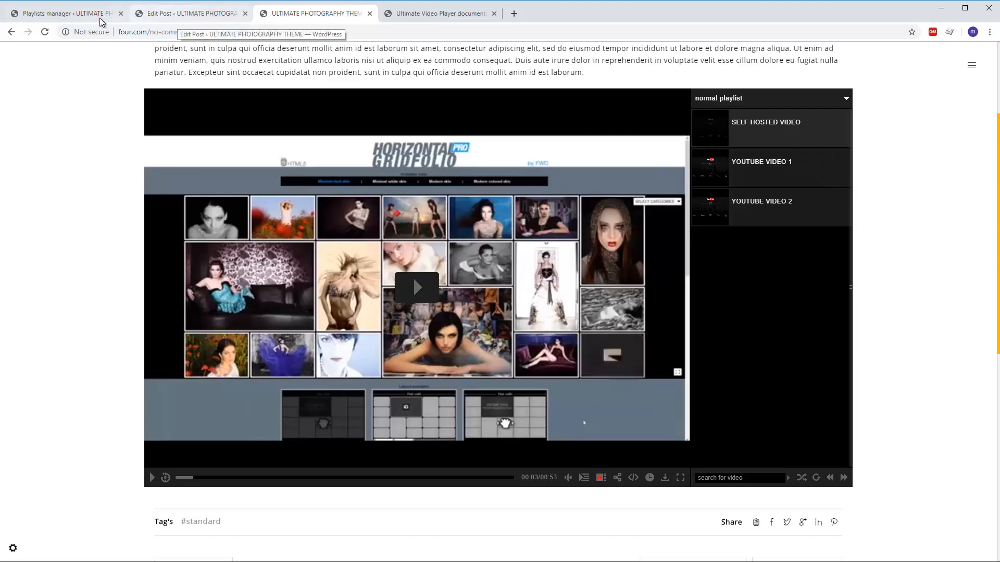
Step: In the player's General settings, load the preset 'my preset'
left_click(63, 14)
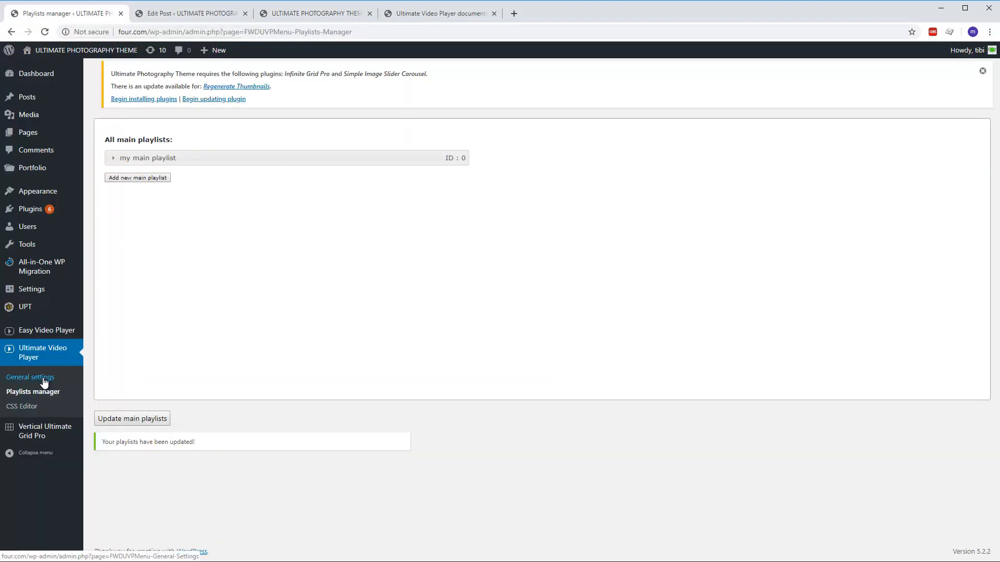
left_click(29, 378)
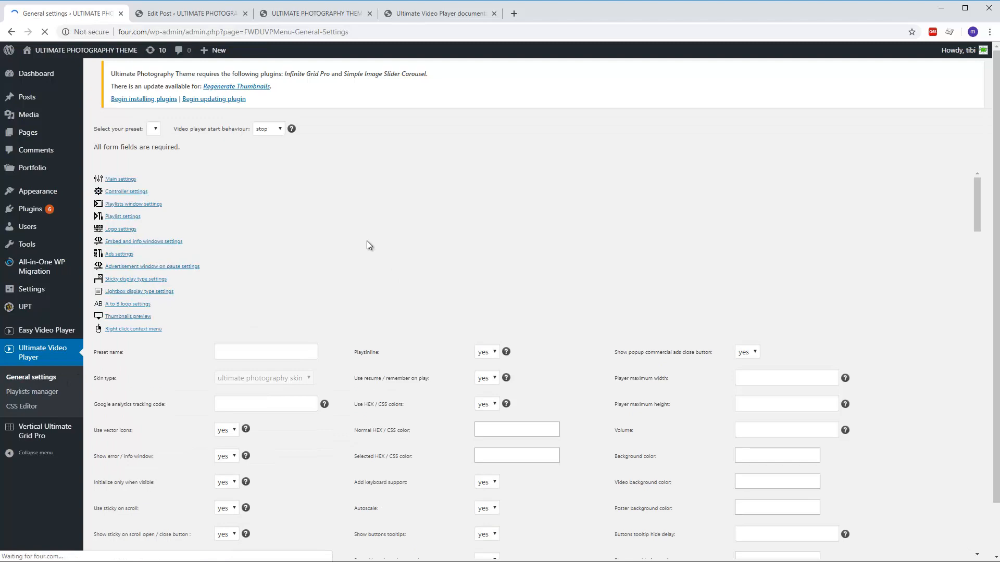
left_click(154, 129)
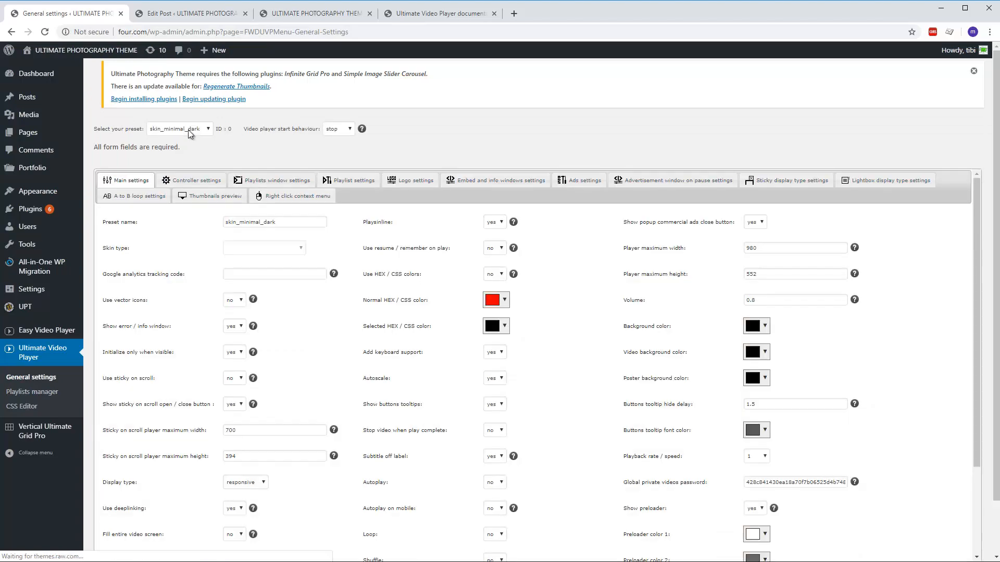
left_click(179, 129)
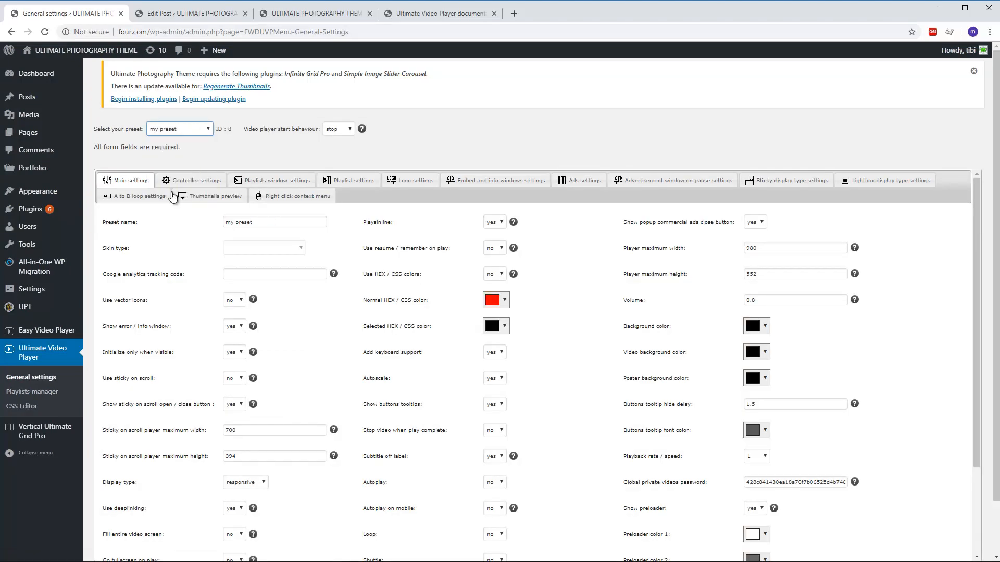
Step: Set Execute cuepoints only once to yes and update the preset settings
scroll("down", 3)
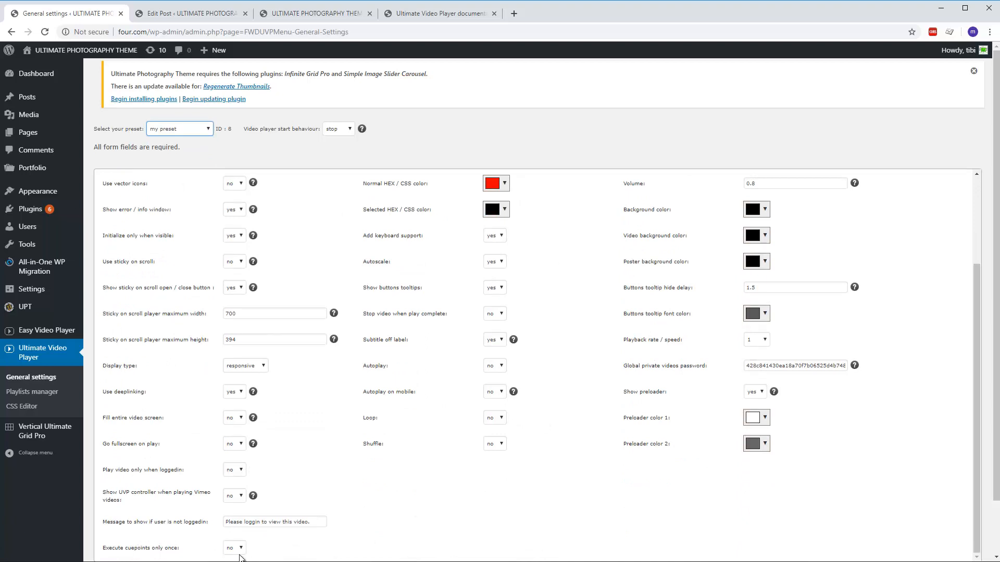
left_click(231, 548)
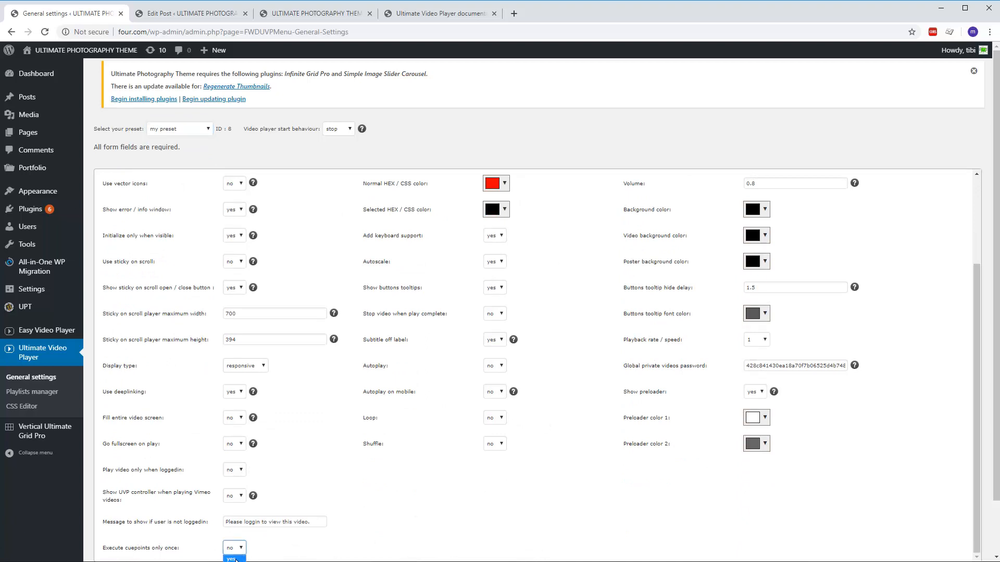
left_click(231, 557)
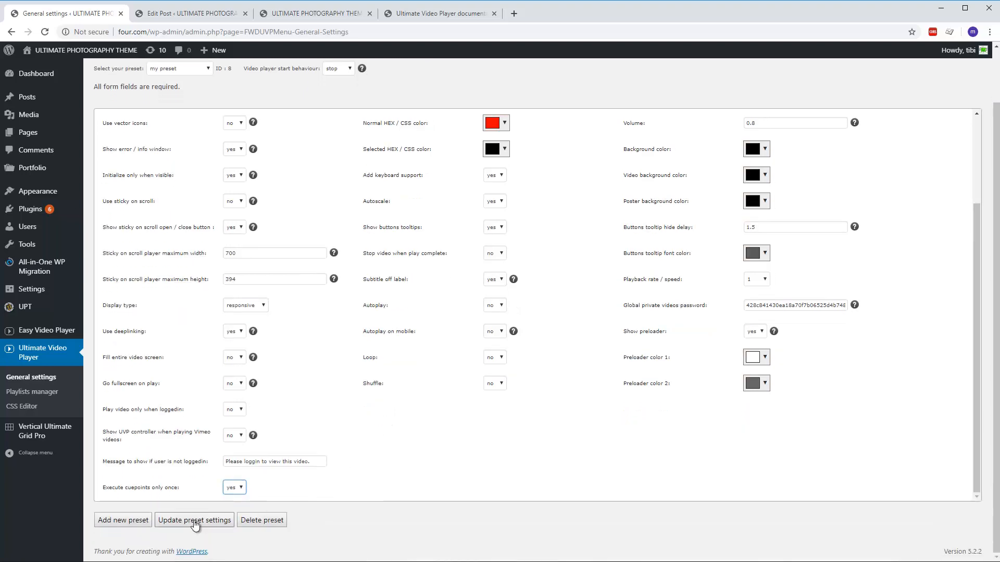
left_click(194, 521)
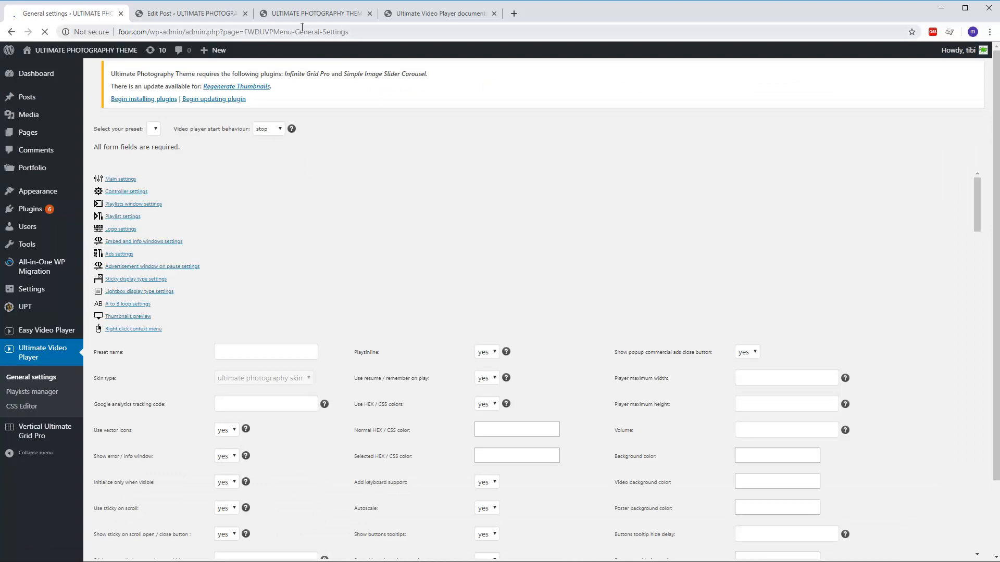
Step: Return to the post preview, play the self-hosted video and skip ahead to about 22 seconds
left_click(320, 14)
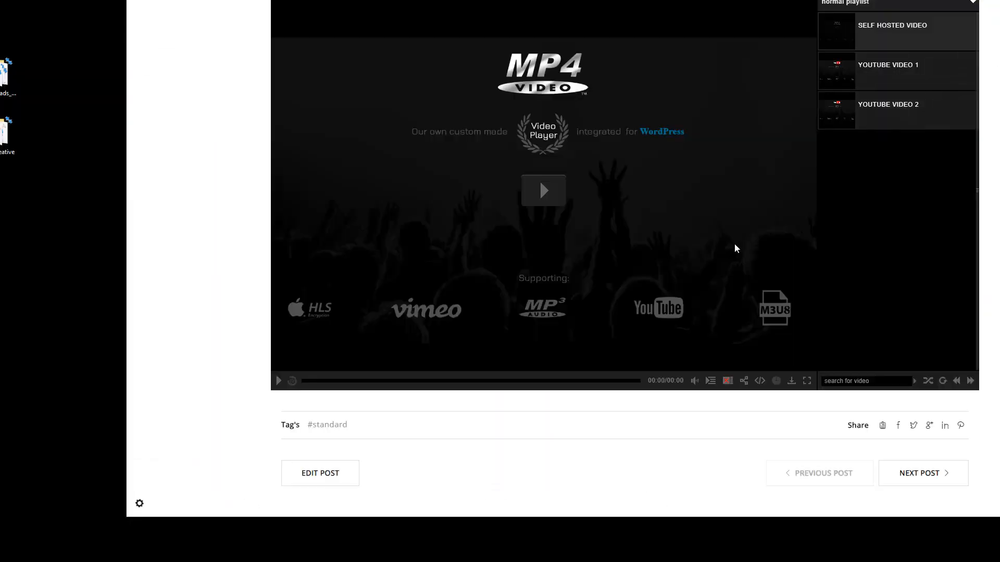
left_click(544, 190)
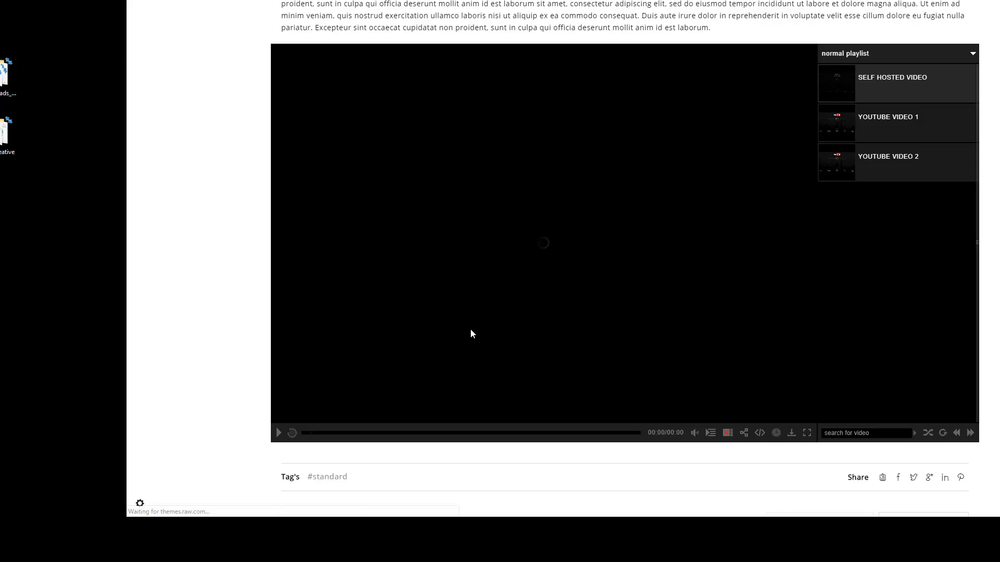
left_click(898, 123)
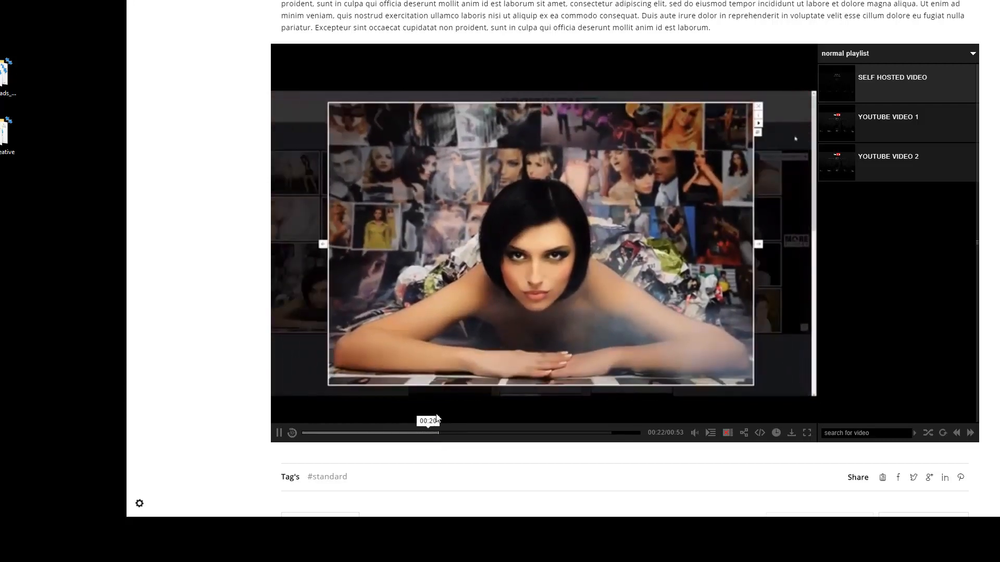
Step: Jump back to the 20-second mark, let it play past forty, then start YouTube video 2
left_click(695, 432)
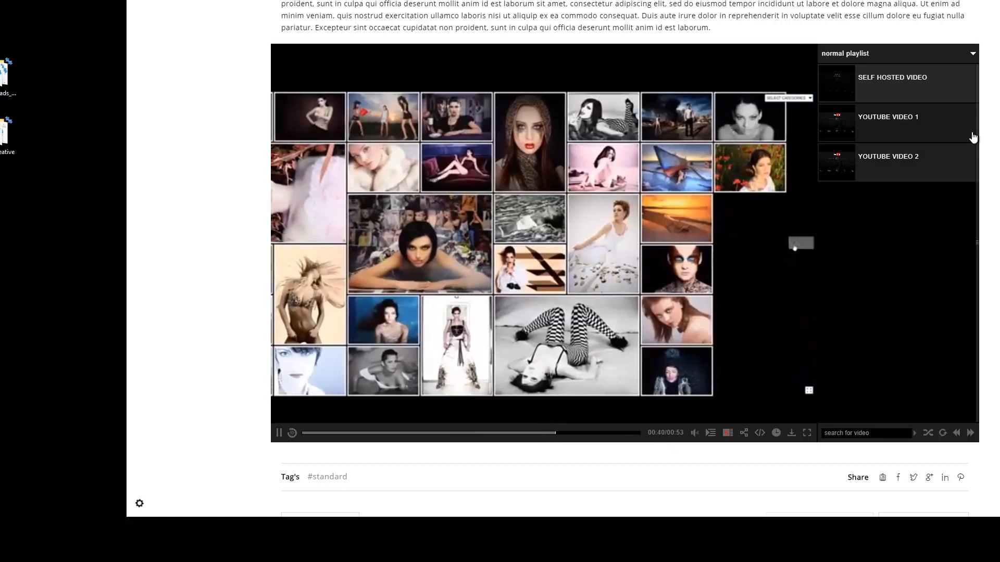
left_click(889, 157)
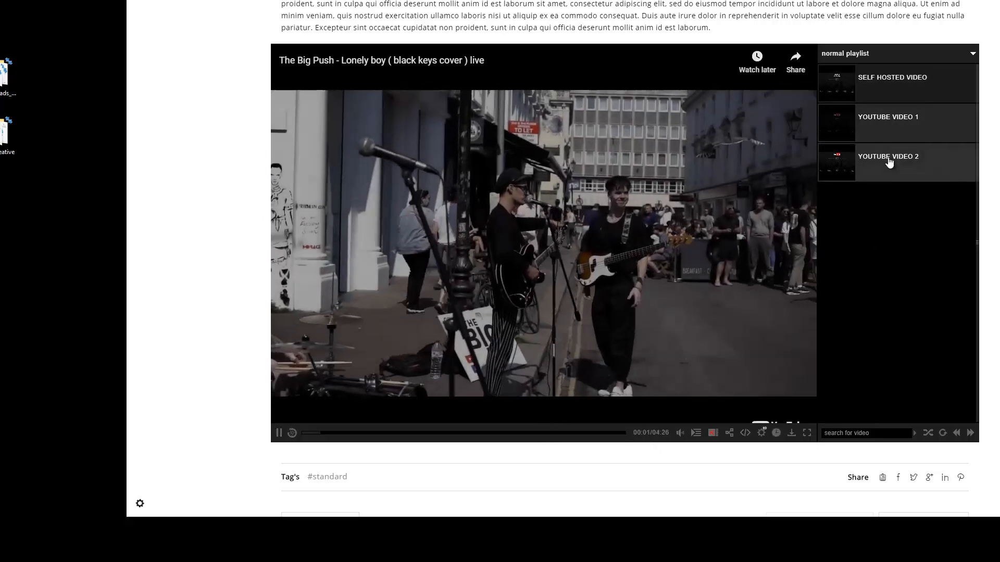
Step: Trigger the cue point that returns playback to the self-hosted video, paused four seconds in
left_click(887, 116)
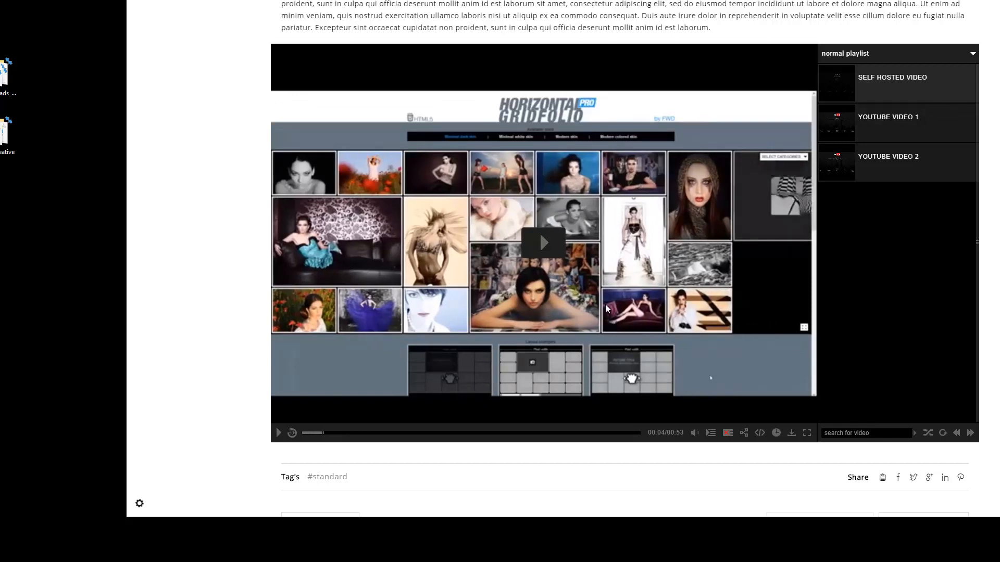
mouse_move(667, 289)
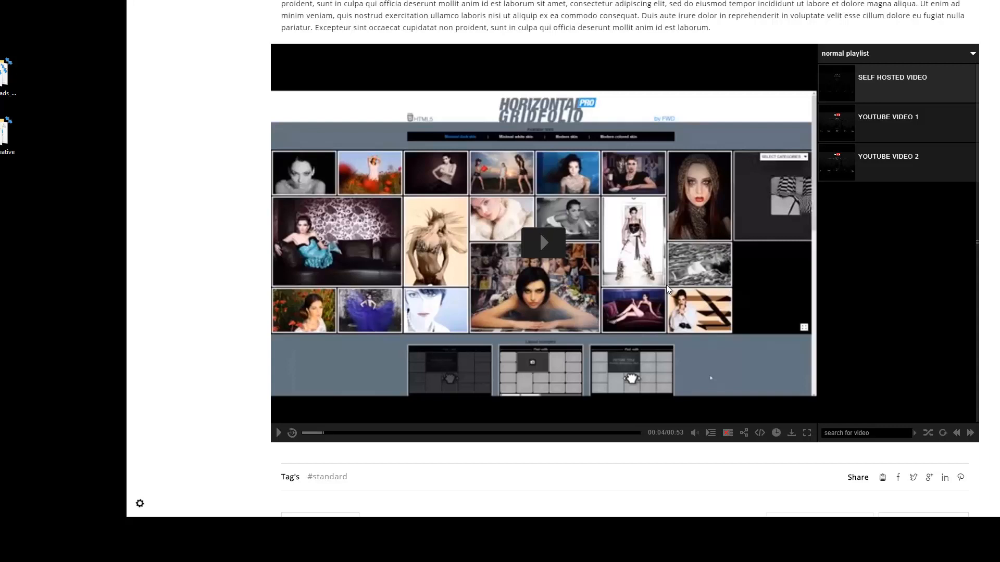
mouse_move(628, 290)
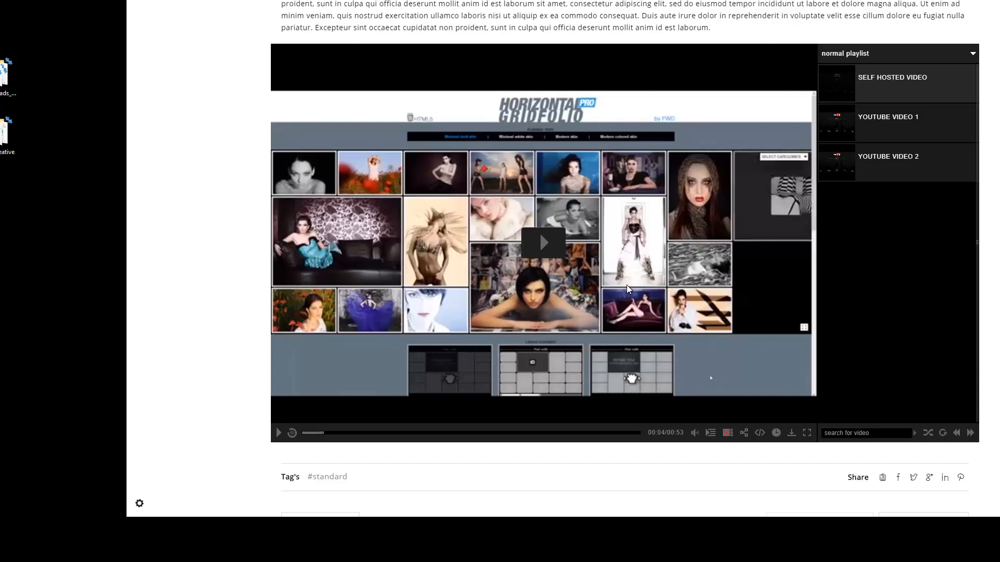